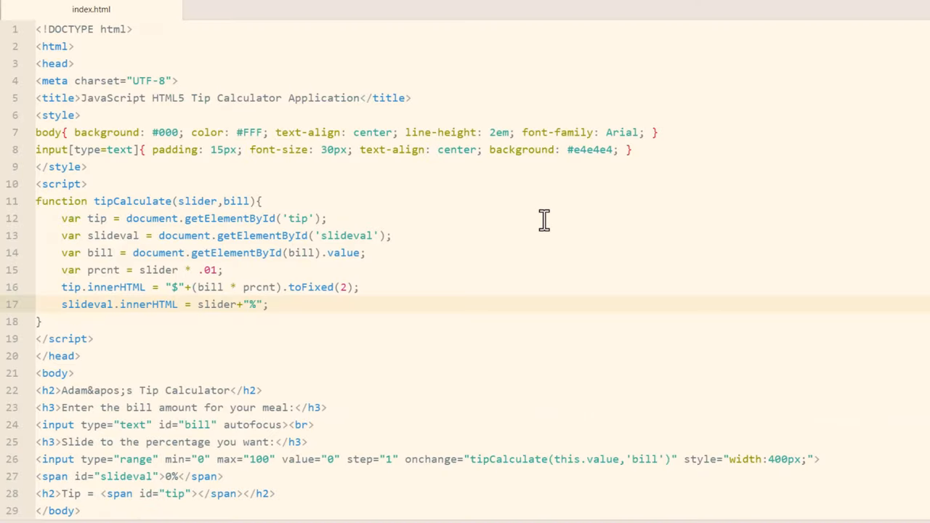
mouse_move(468, 269)
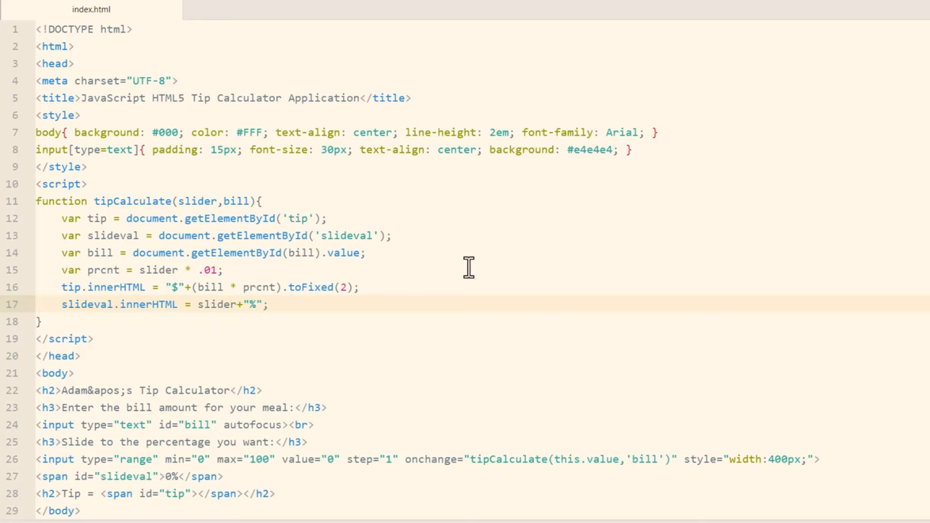
mouse_move(204, 98)
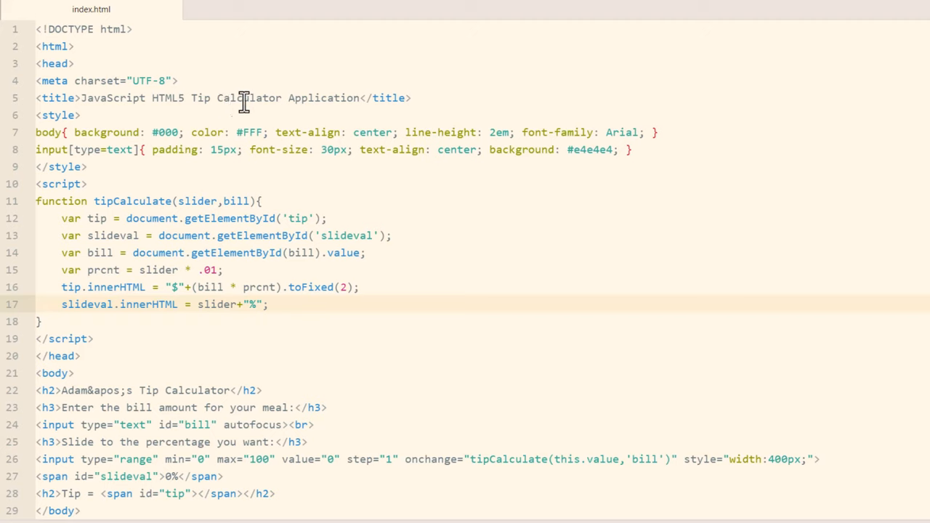
mouse_move(107, 241)
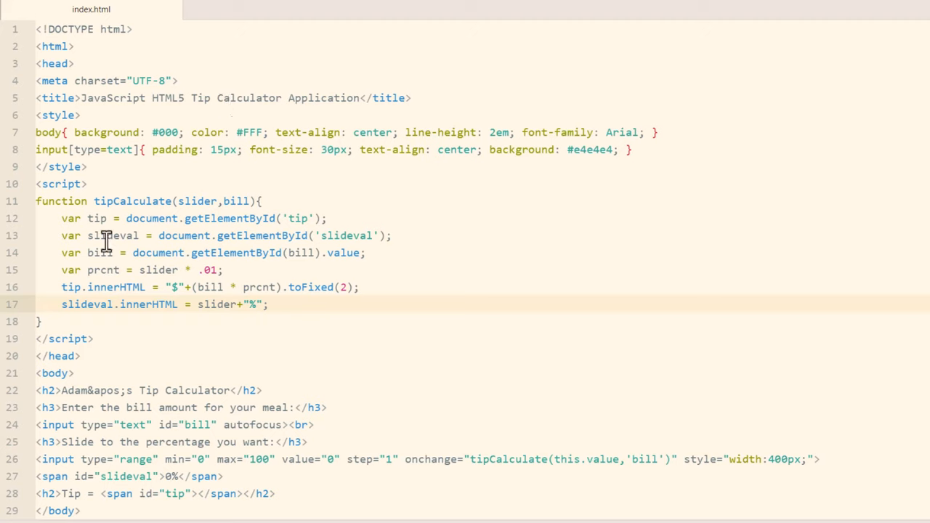
mouse_move(135, 166)
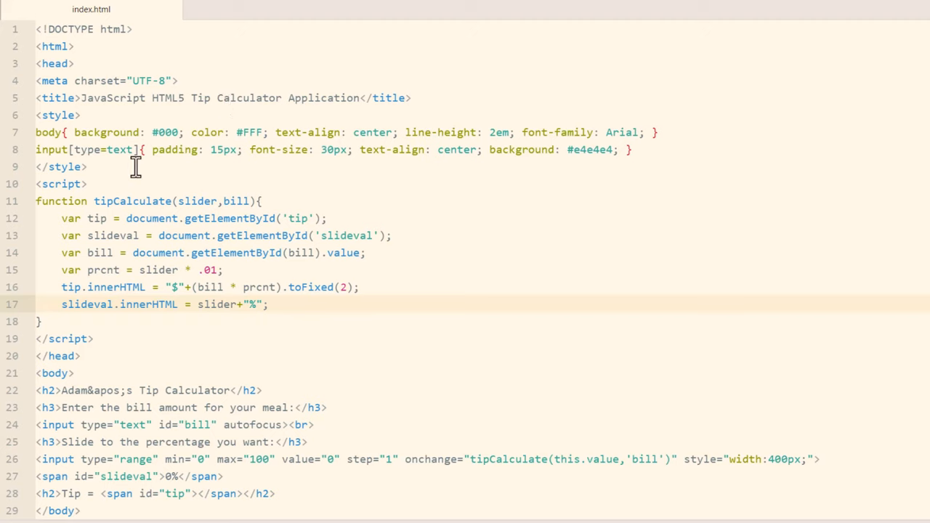
mouse_move(312, 280)
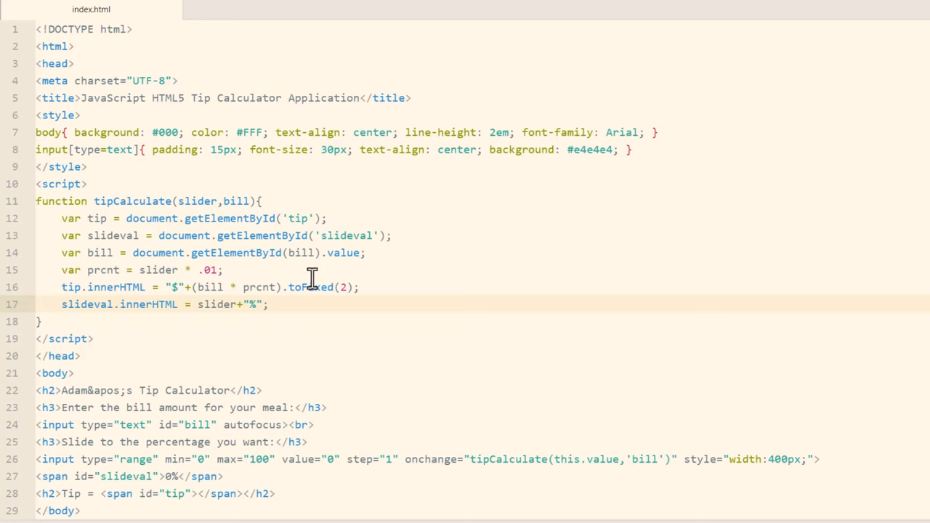
mouse_move(492, 313)
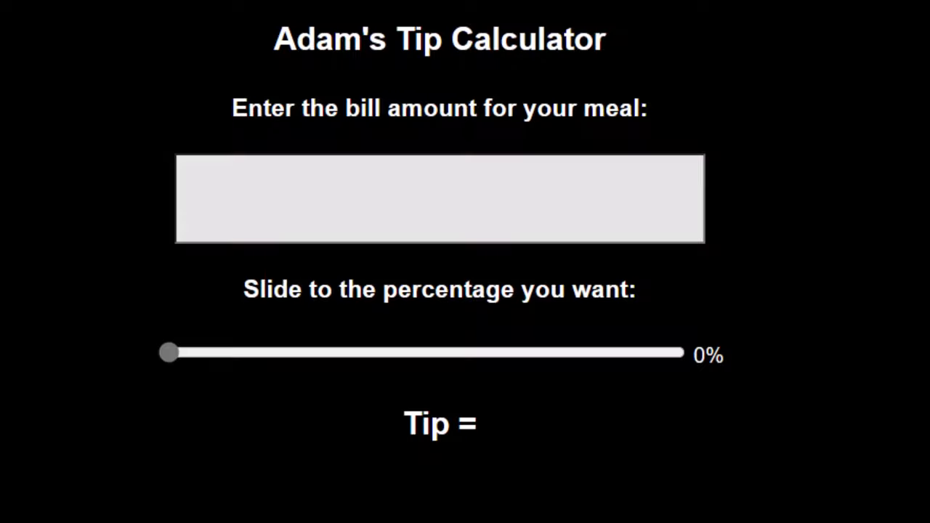
mouse_move(883, 498)
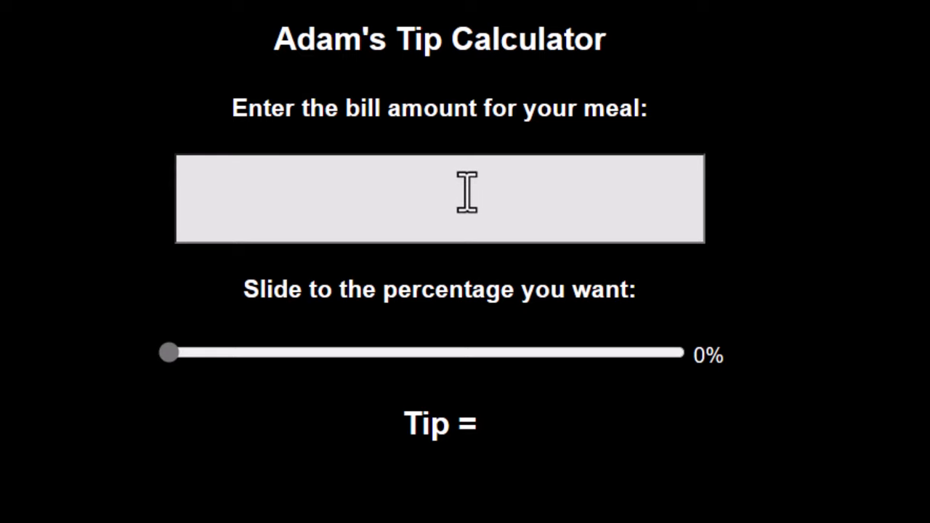
Enter a 79.80 bill and slide the tip to 25%, showing a $19.95 tip
click(439, 198)
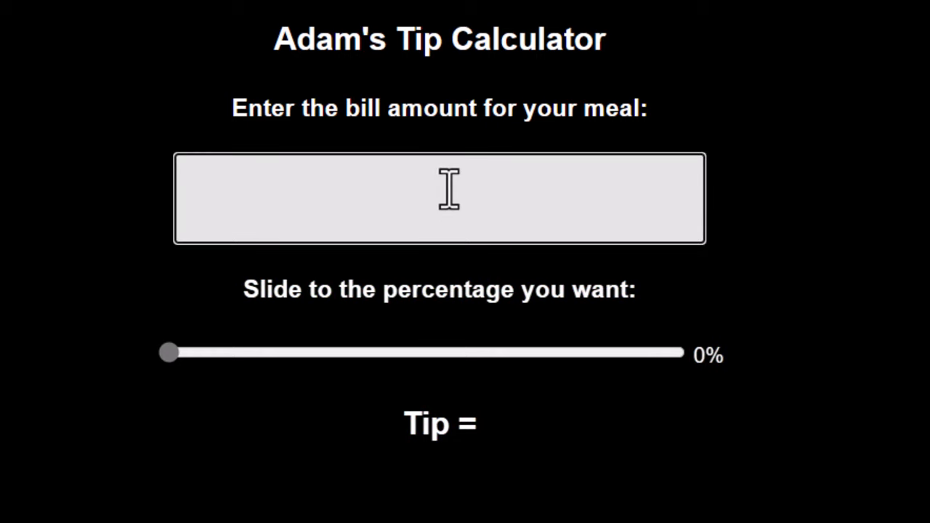
text(79)
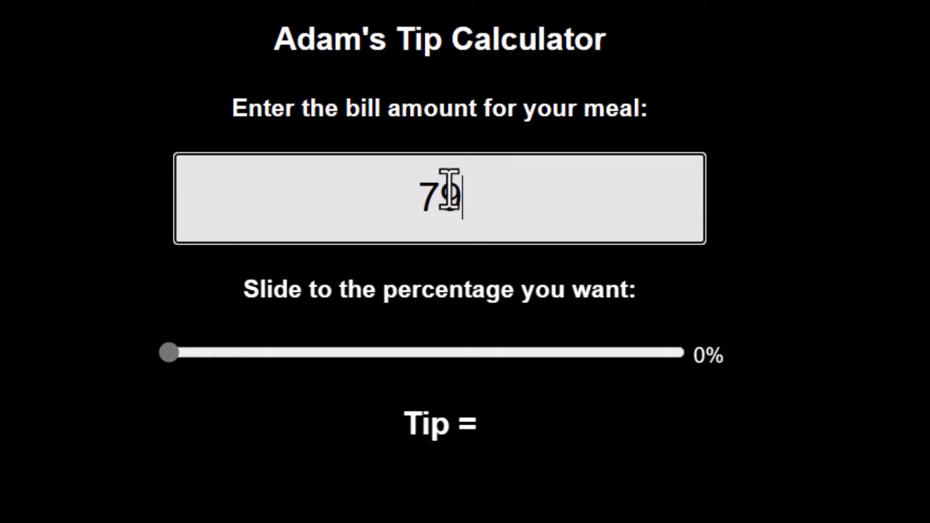
text(.80)
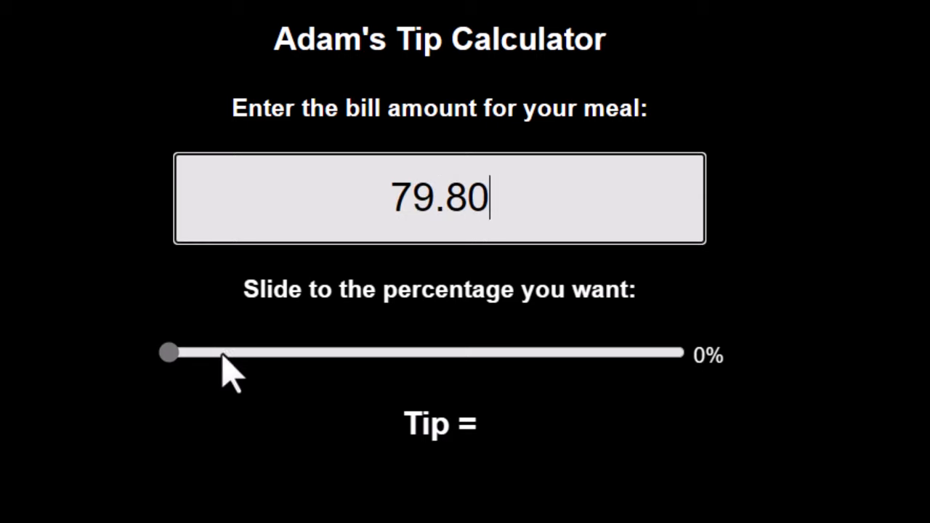
drag(168, 353, 290, 353)
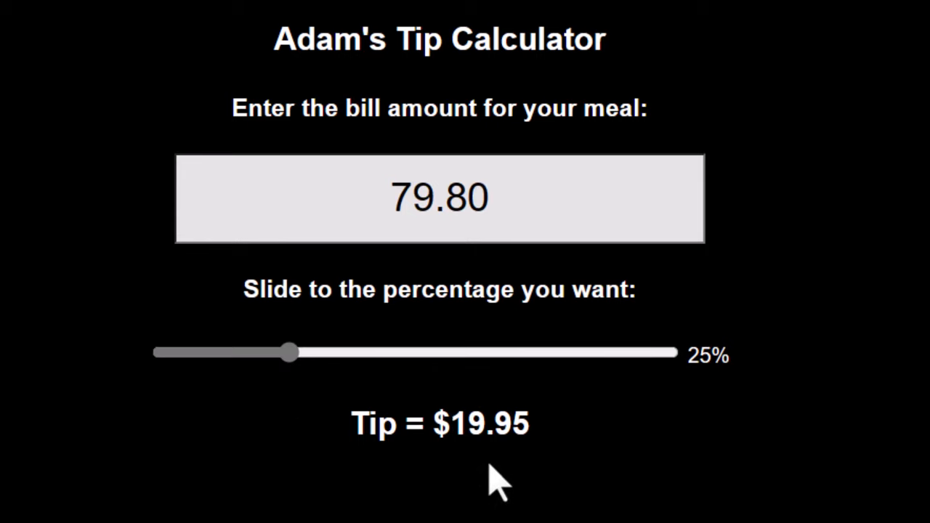
mouse_move(498, 483)
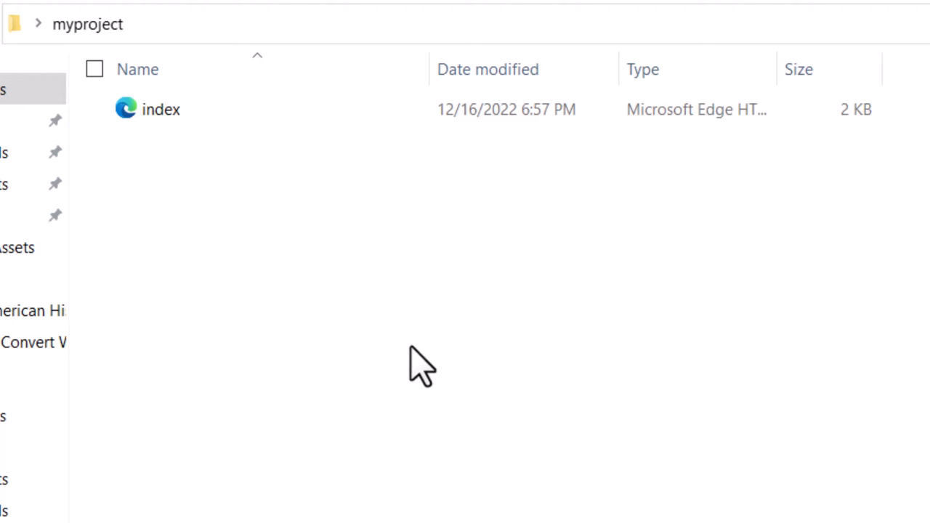
mouse_move(289, 305)
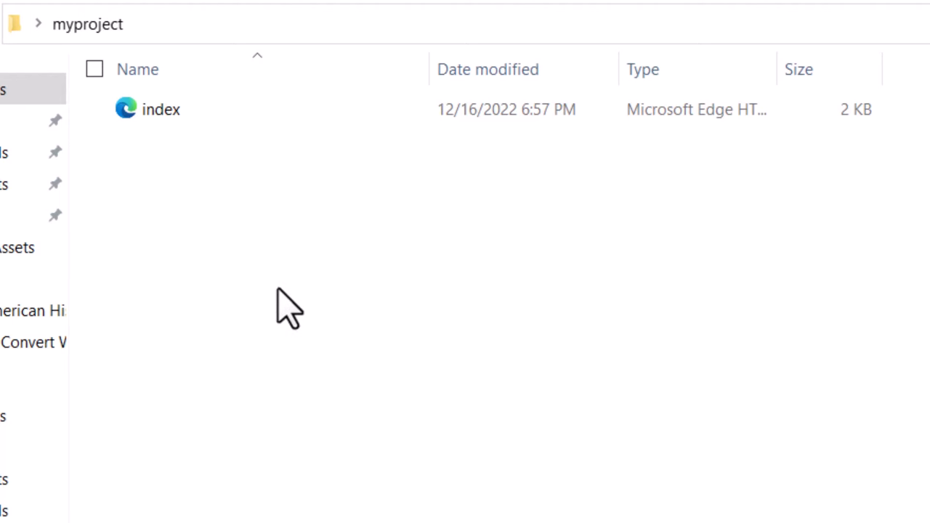
mouse_move(161, 109)
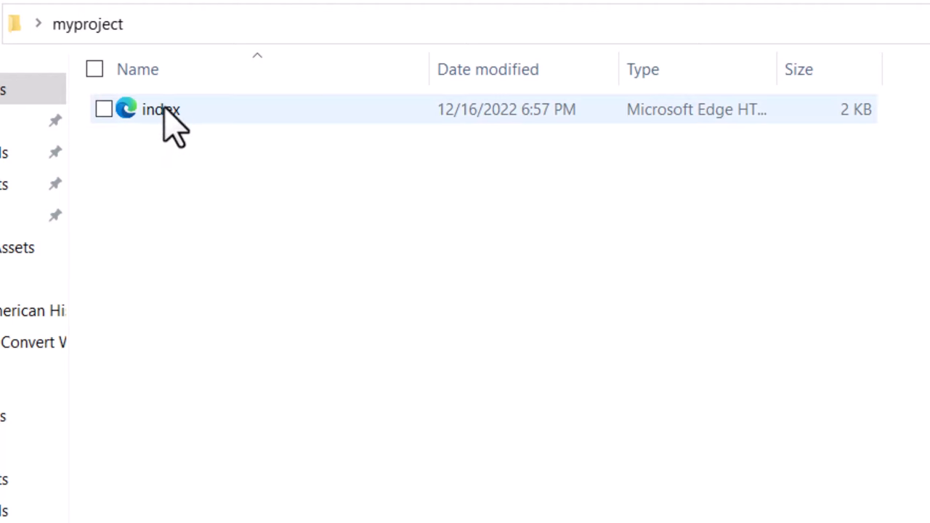
Send index.html to a compressed (zipped) folder in myproject
right_click(160, 109)
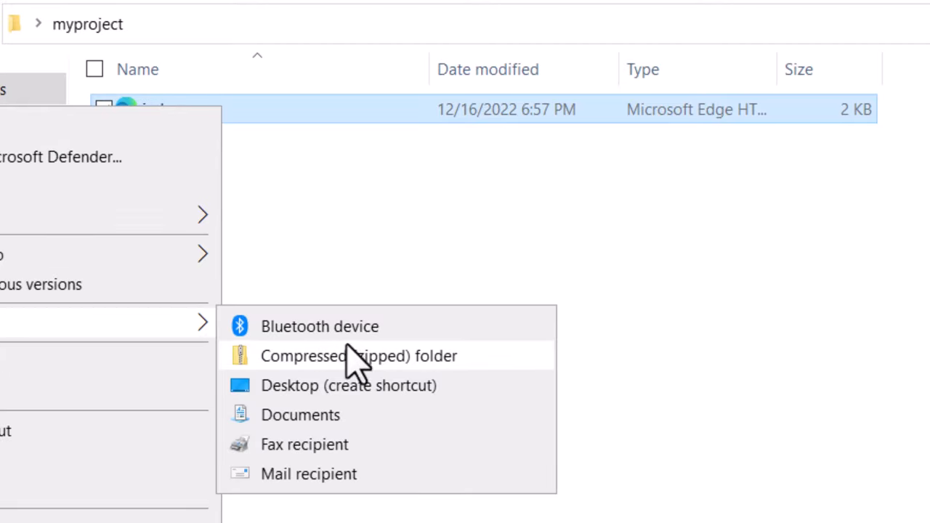
click(356, 356)
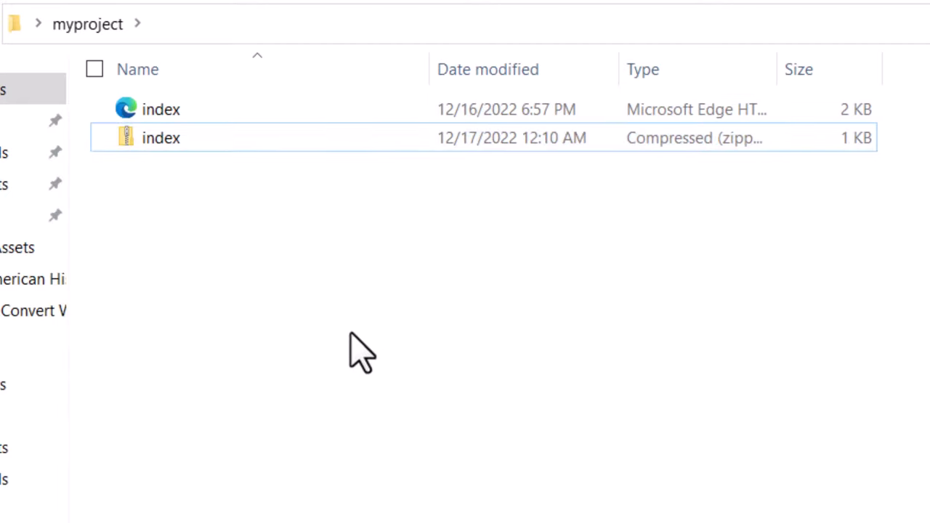
mouse_move(171, 146)
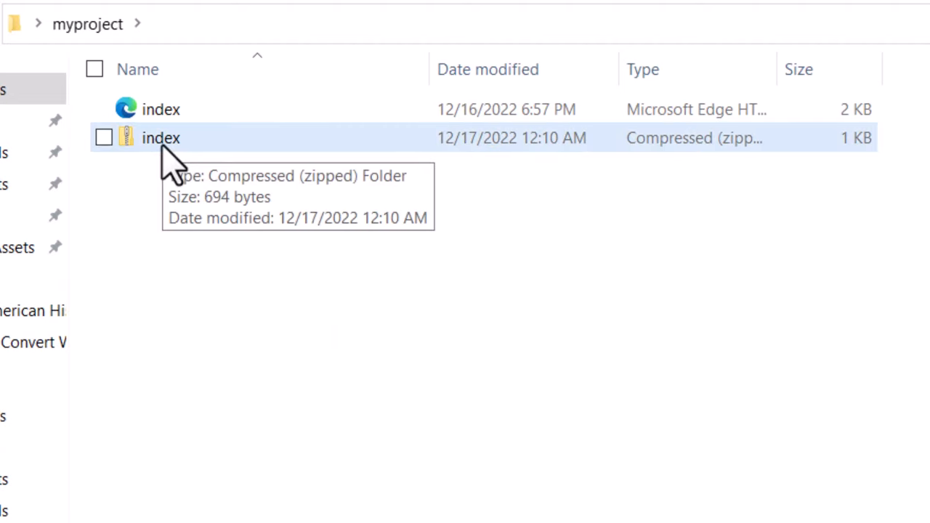
mouse_move(381, 425)
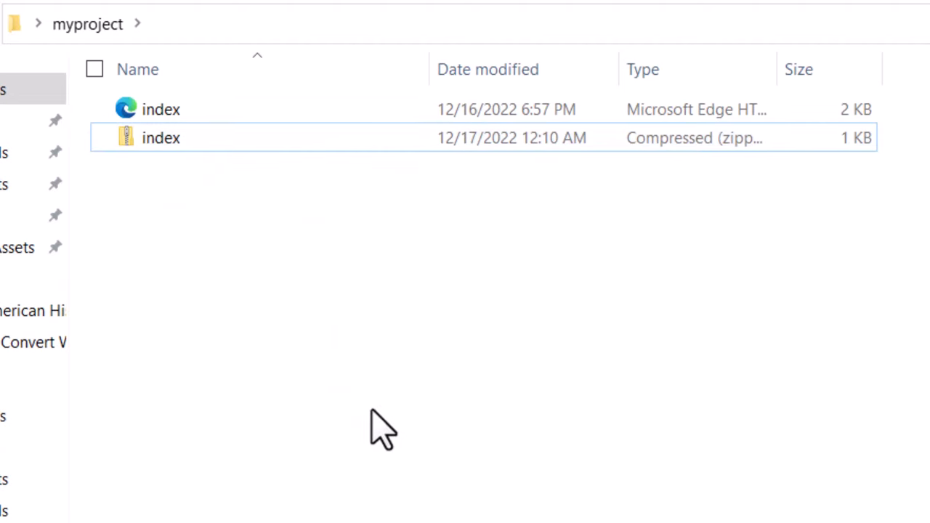
mouse_move(301, 356)
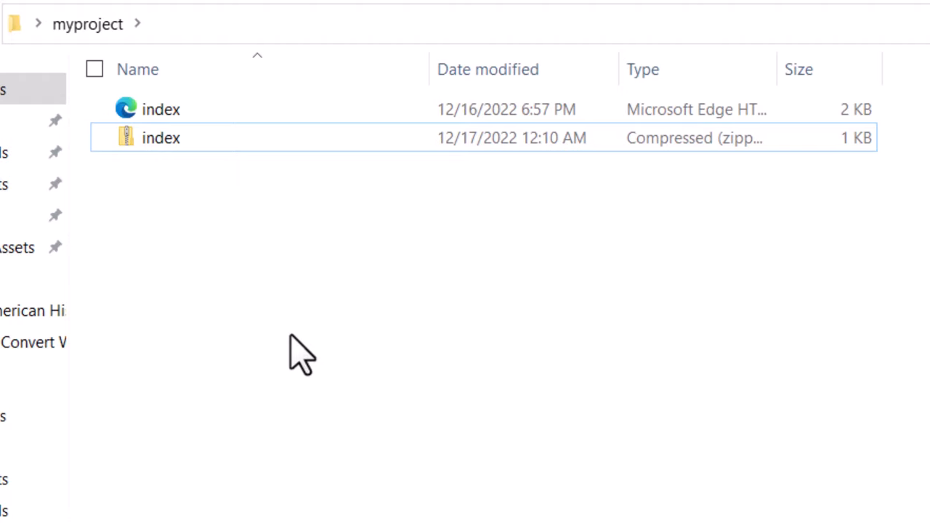
mouse_move(239, 356)
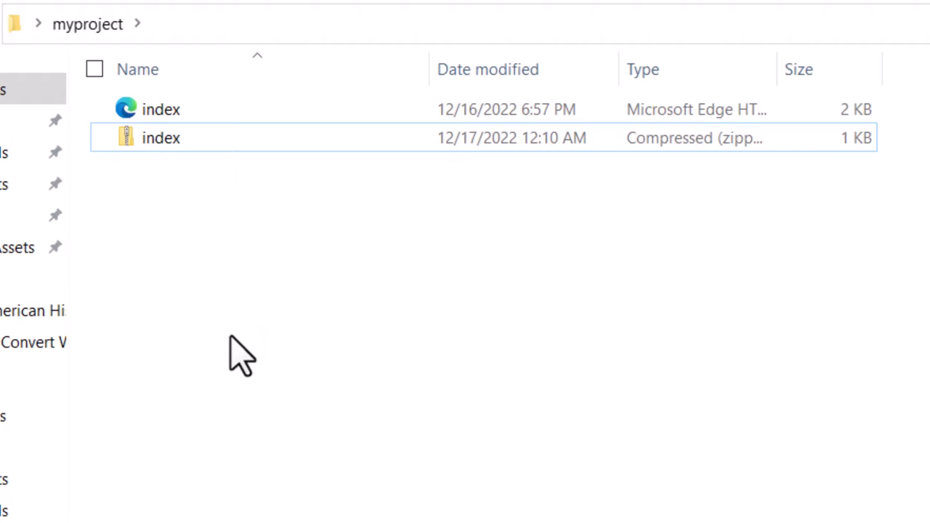
mouse_move(240, 356)
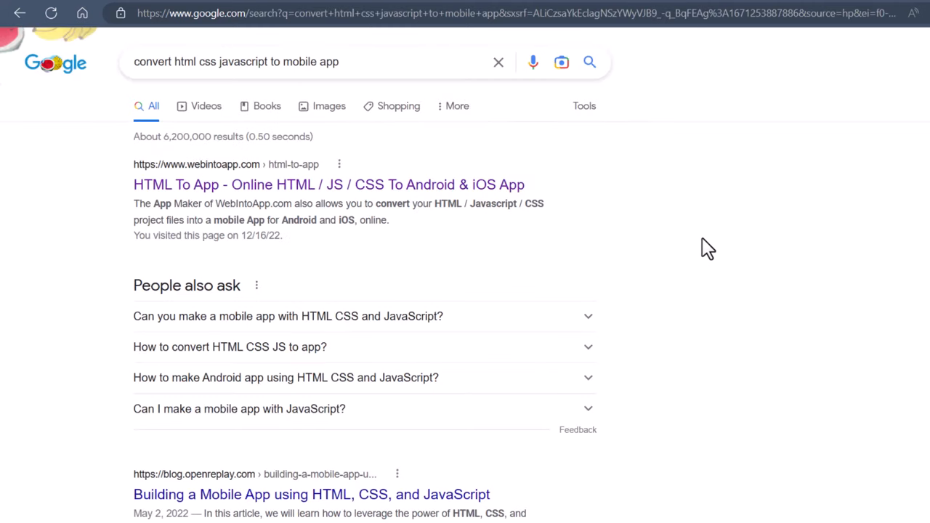
mouse_move(538, 281)
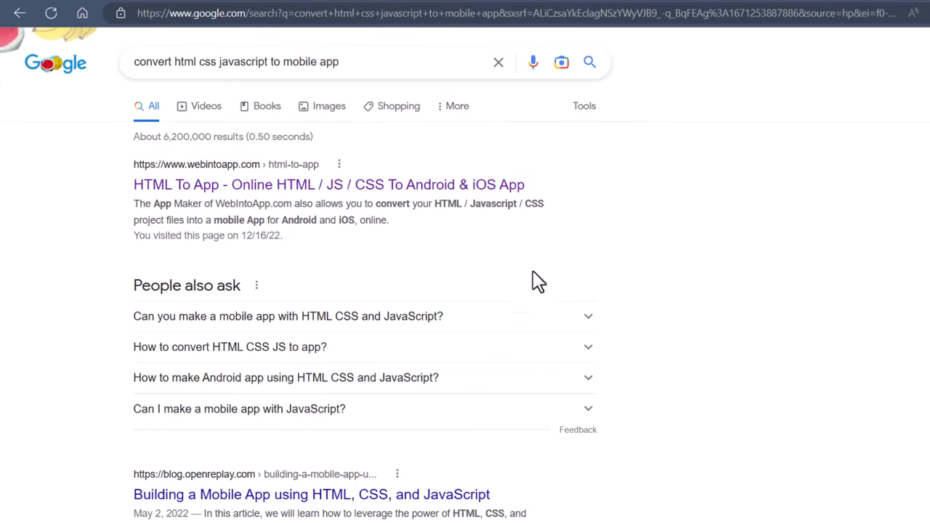
mouse_move(352, 200)
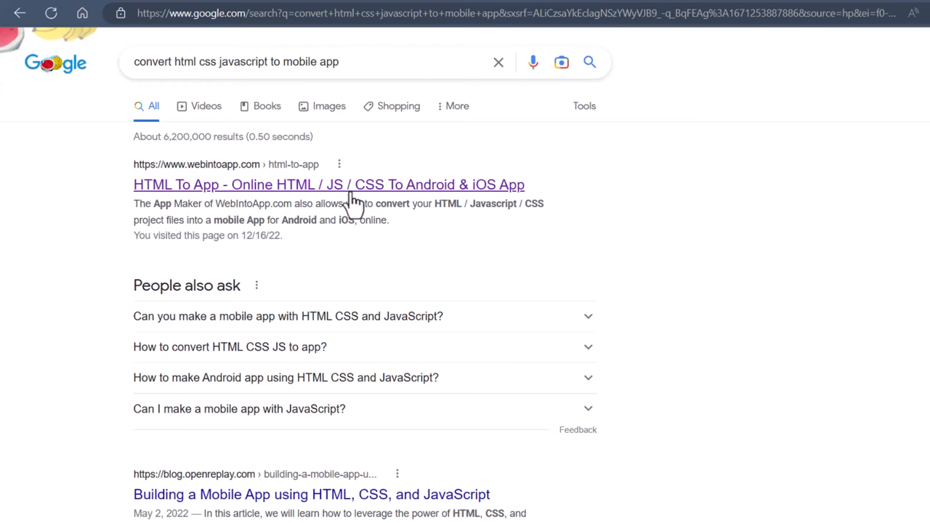
mouse_move(109, 270)
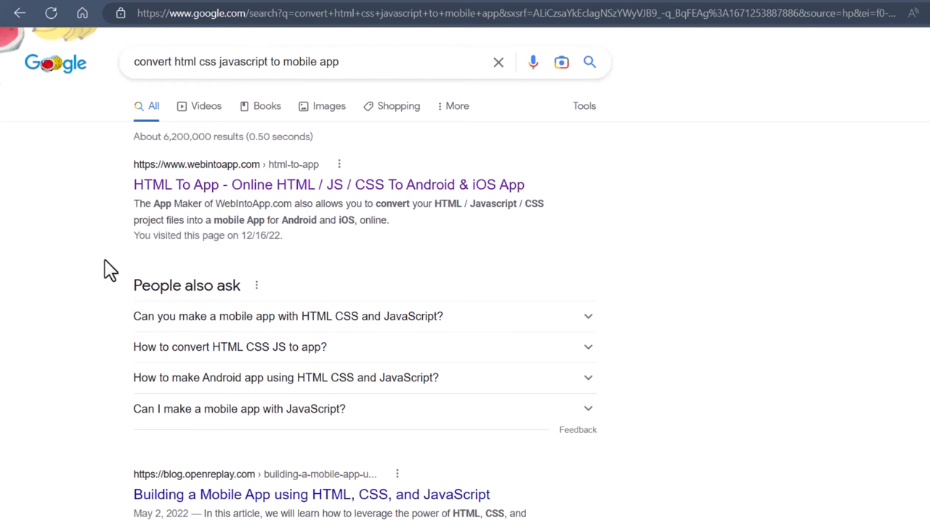
Scroll the Google results, then start editing the query for converting HTML/CSS/JavaScript to a mobile app
scroll(down, 3)
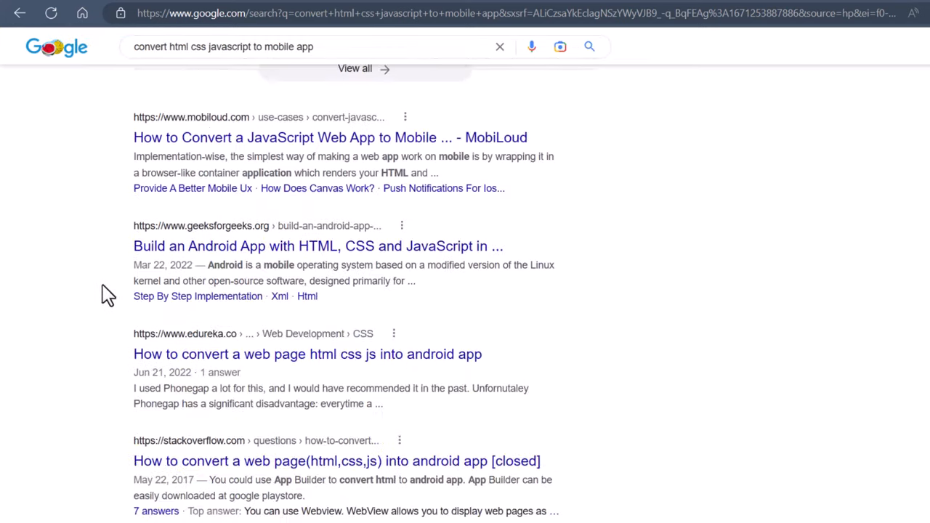
scroll(up, 3)
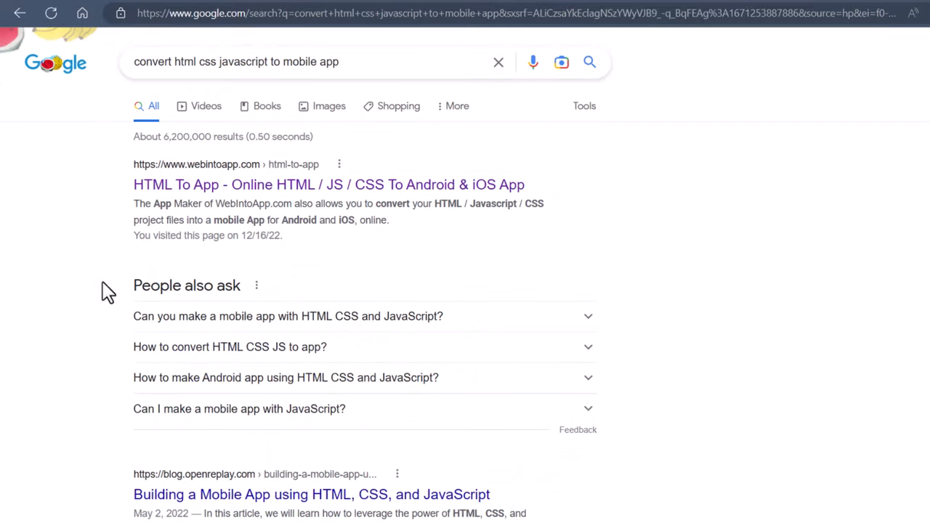
mouse_move(91, 276)
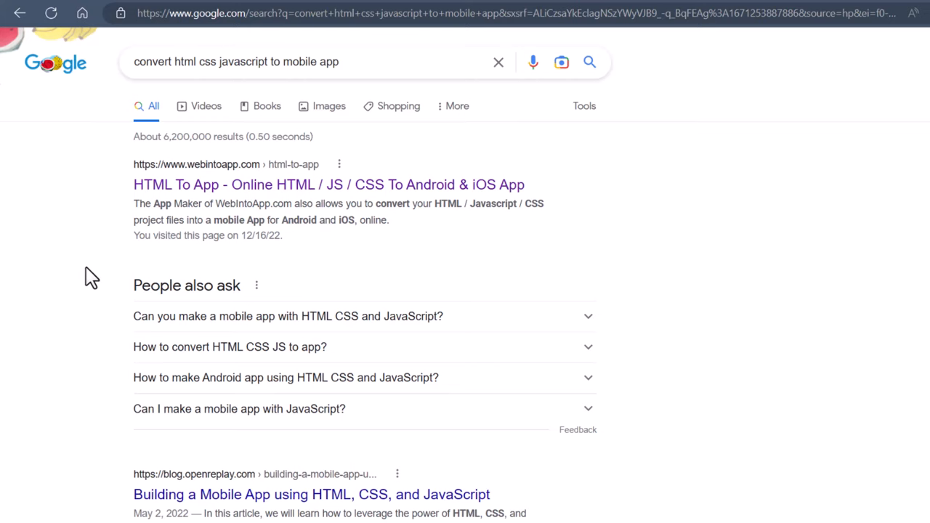
mouse_move(94, 280)
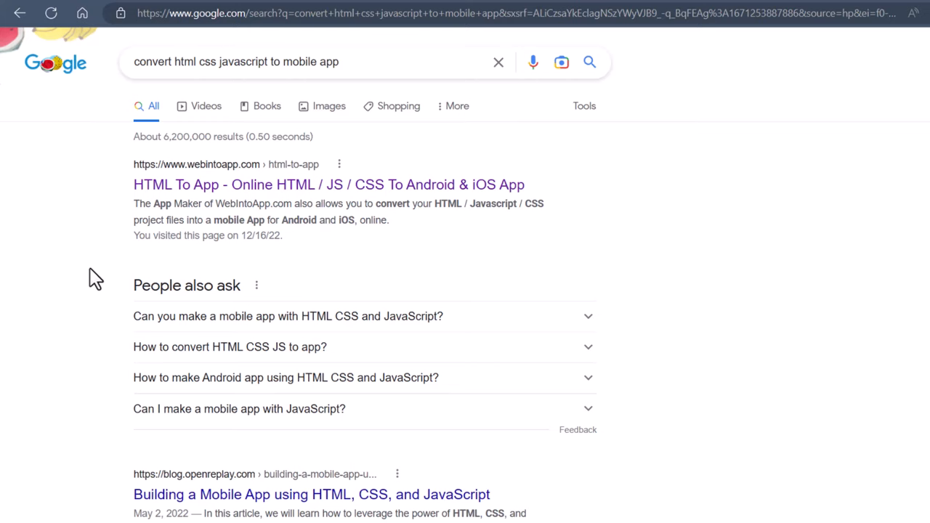
mouse_move(85, 285)
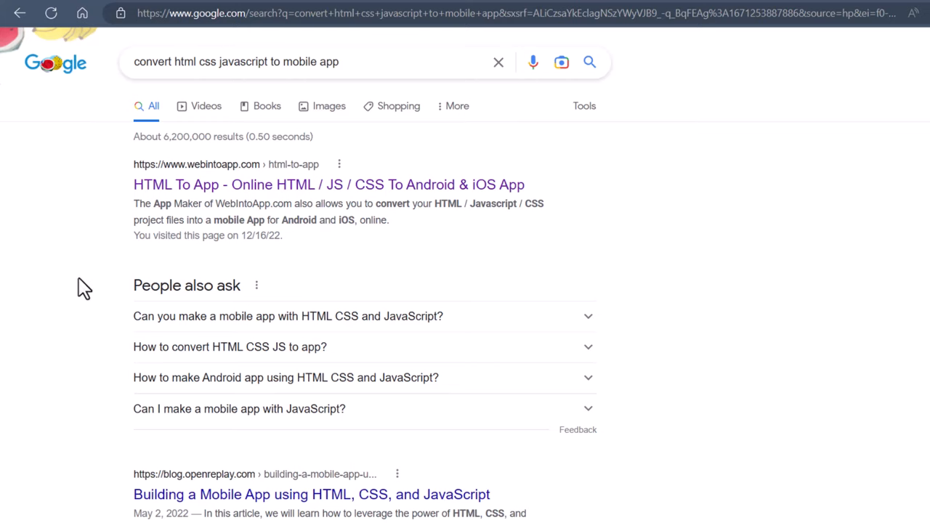
mouse_move(106, 298)
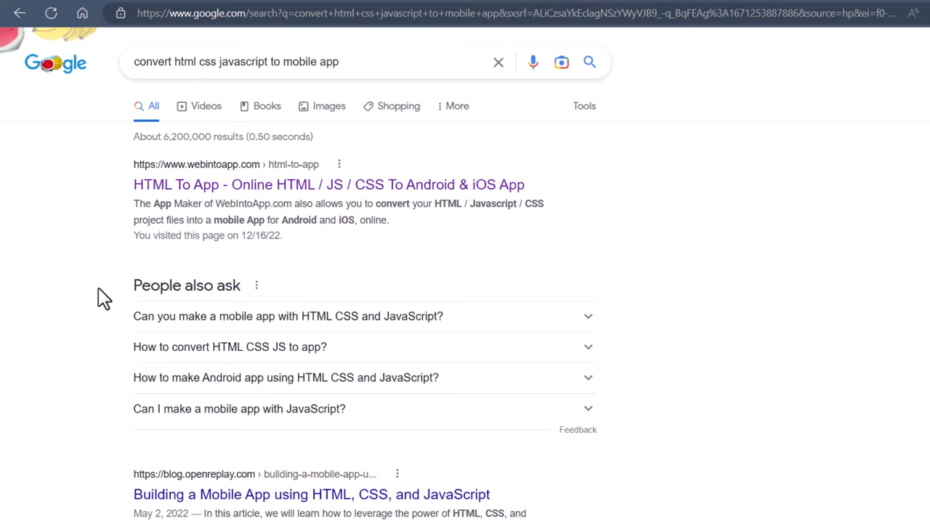
mouse_move(128, 142)
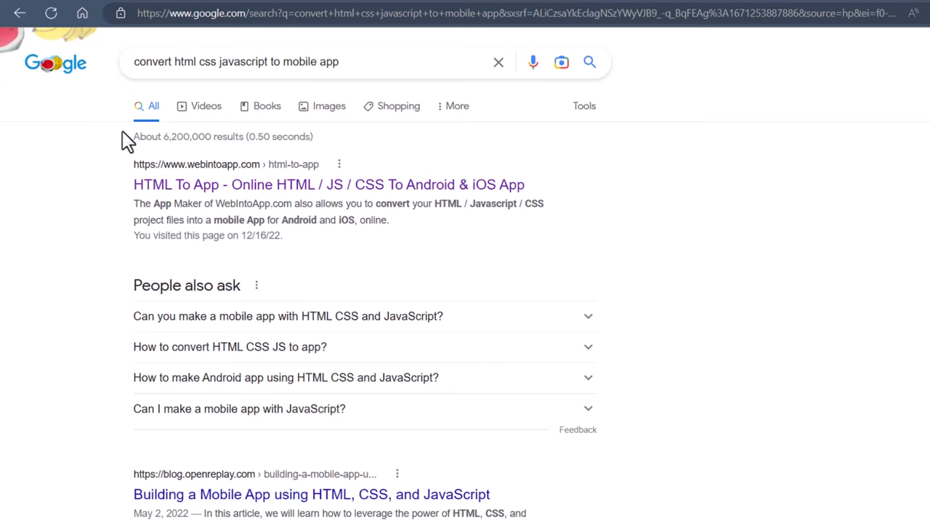
click(305, 61)
text(ibm )
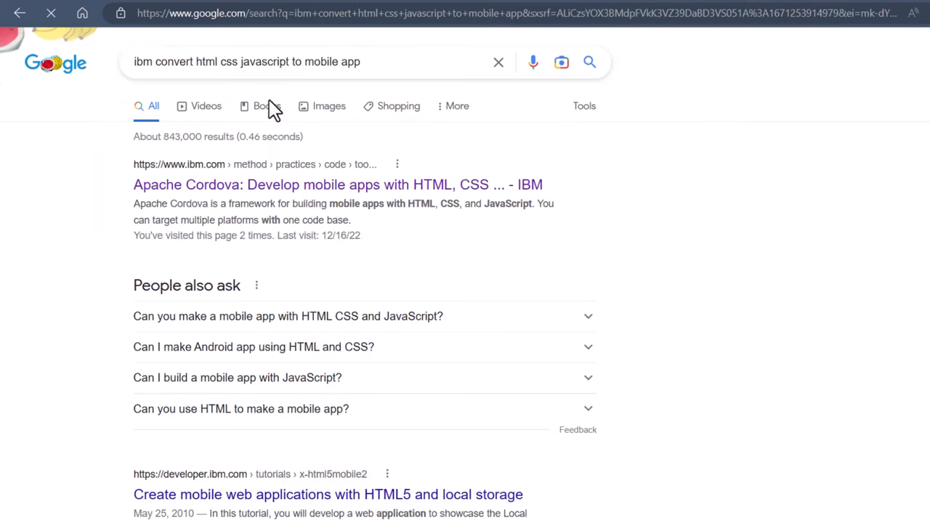
mouse_move(98, 189)
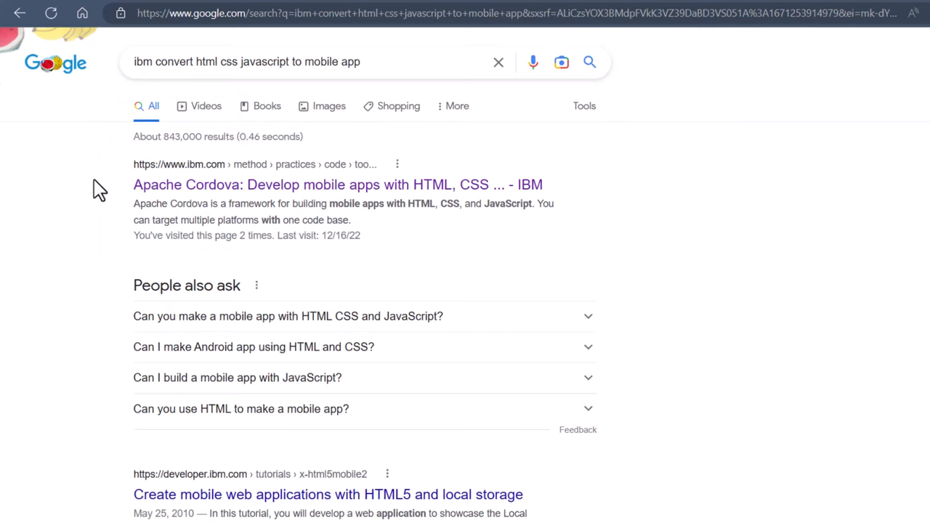
mouse_move(270, 189)
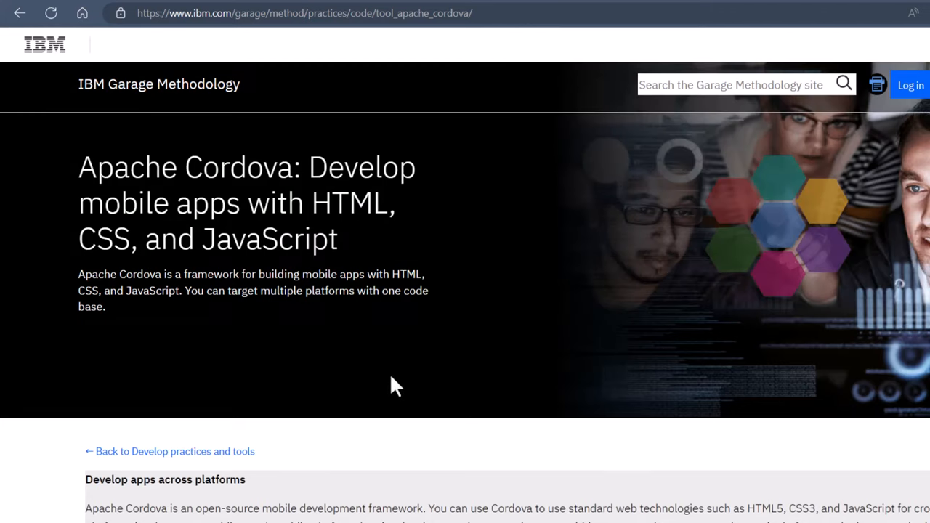
mouse_move(350, 397)
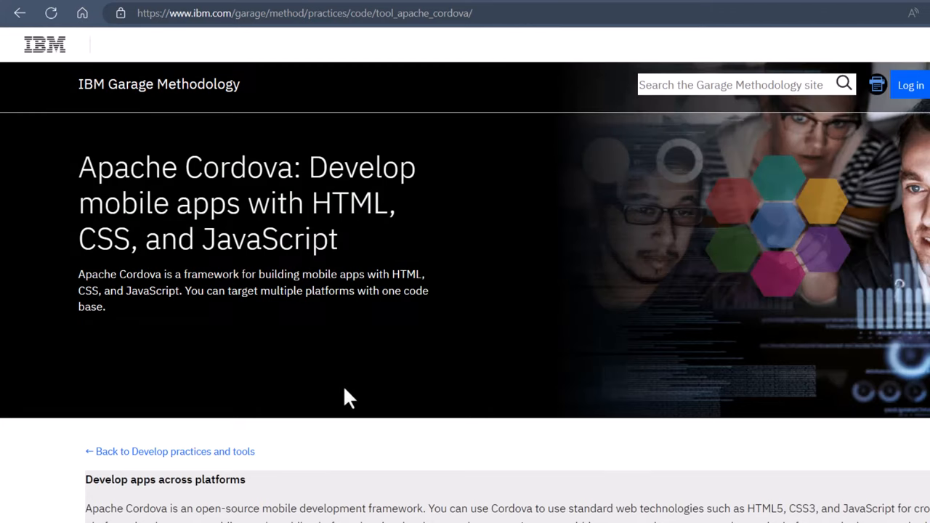
mouse_move(322, 398)
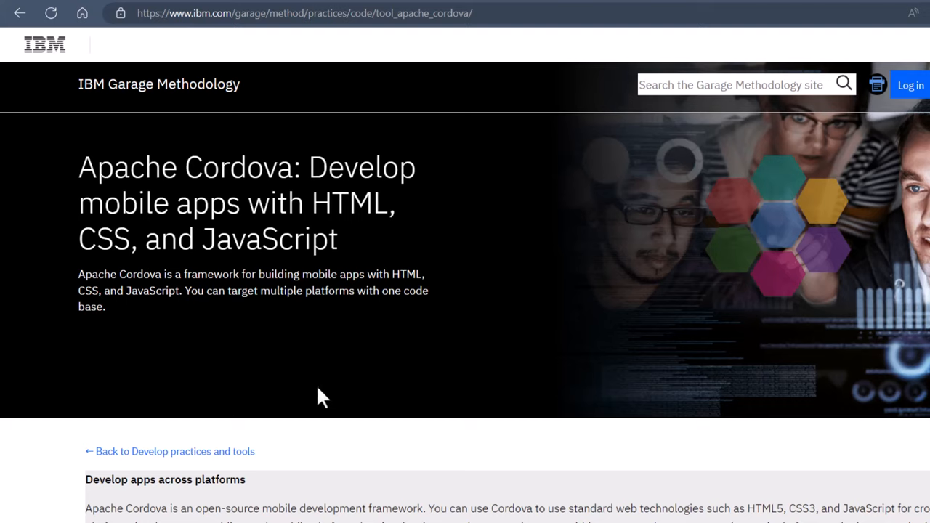
mouse_move(323, 385)
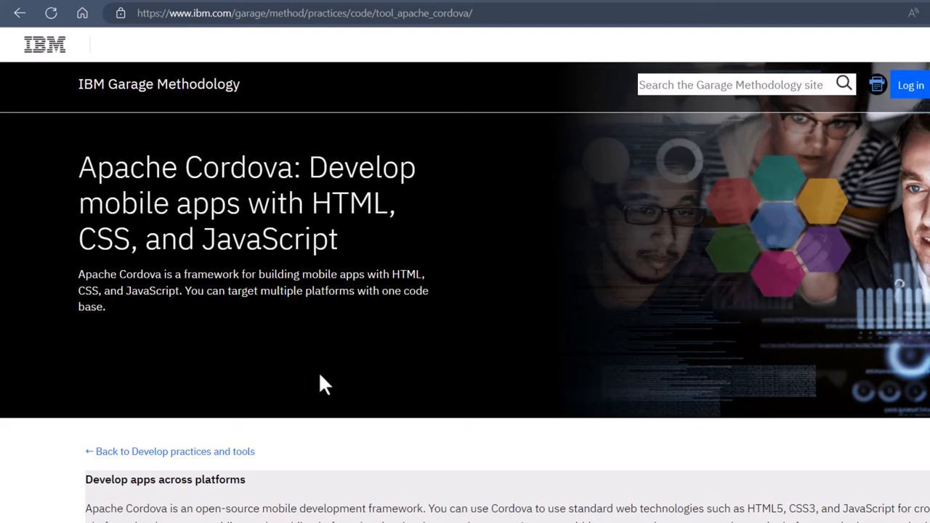
mouse_move(318, 384)
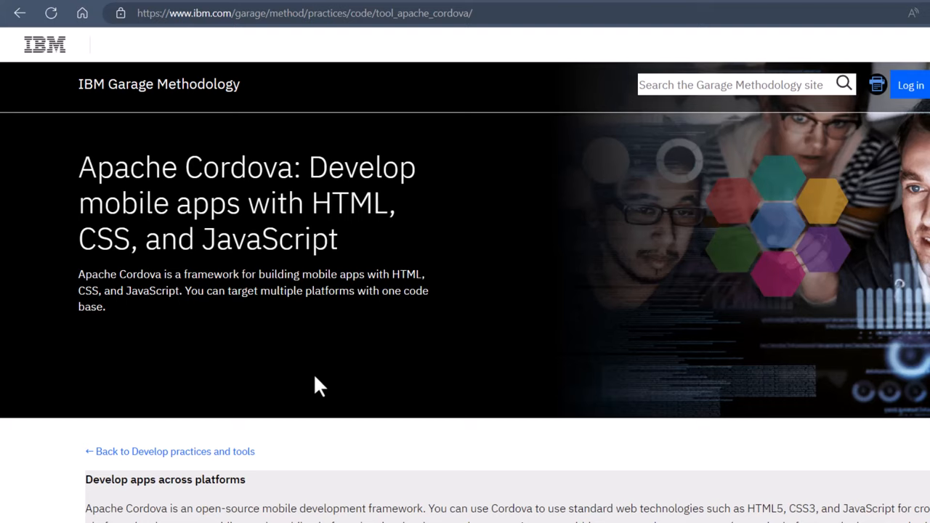
mouse_move(305, 385)
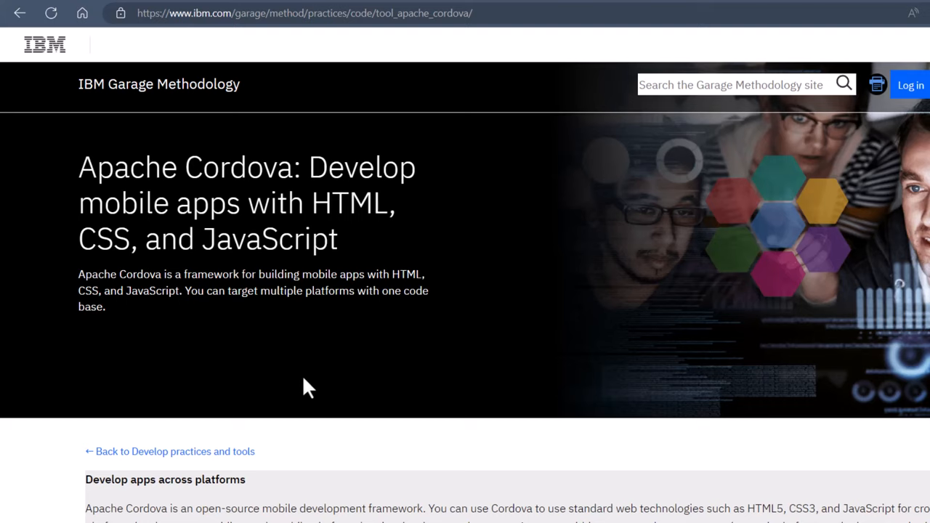
mouse_move(300, 373)
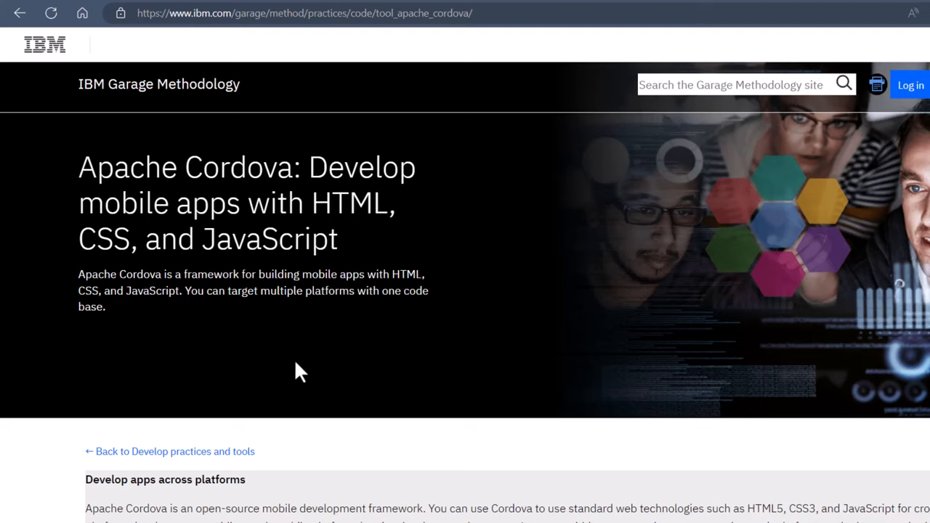
mouse_move(327, 365)
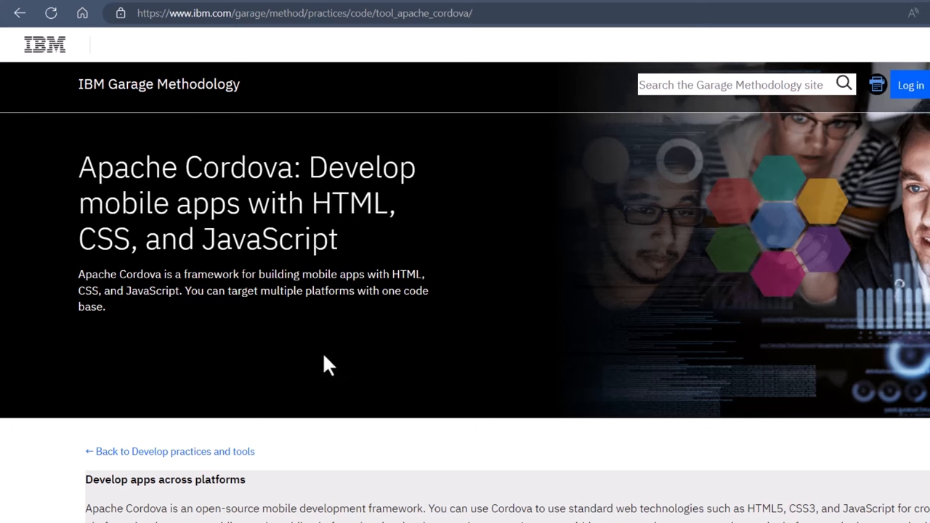
Go back twice to the search results listing WebIntoApp's HTML To App page
click(19, 13)
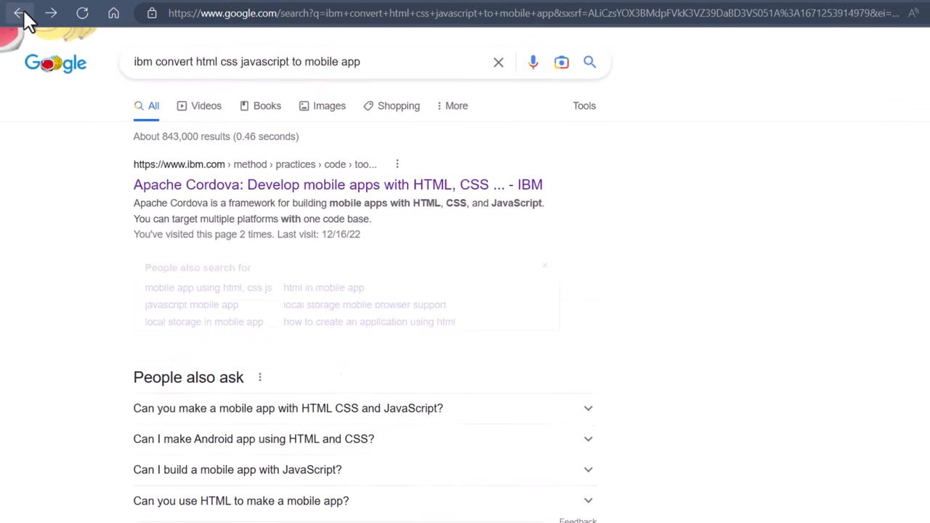
click(20, 13)
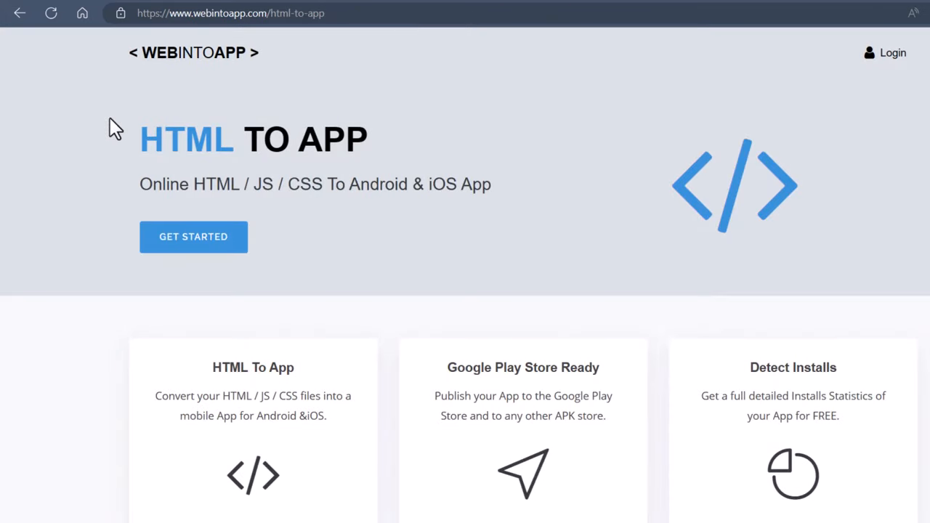
mouse_move(249, 79)
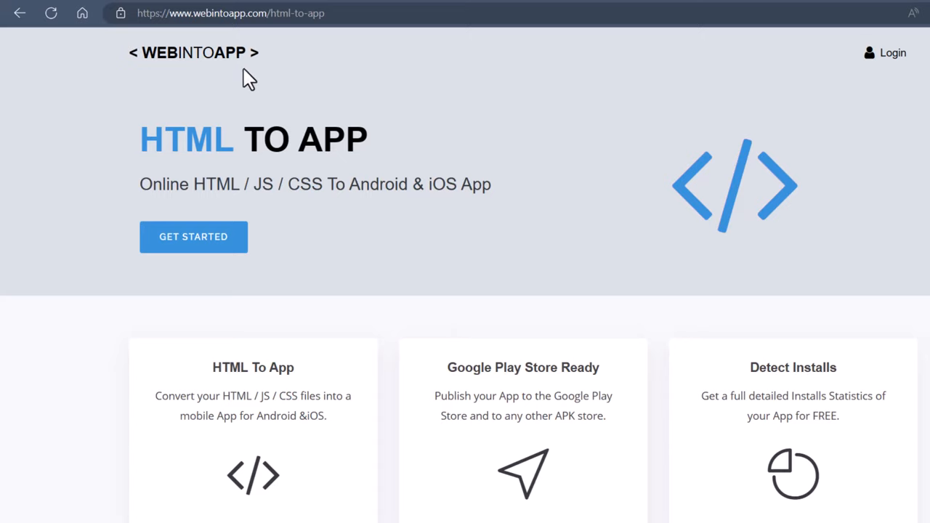
mouse_move(347, 141)
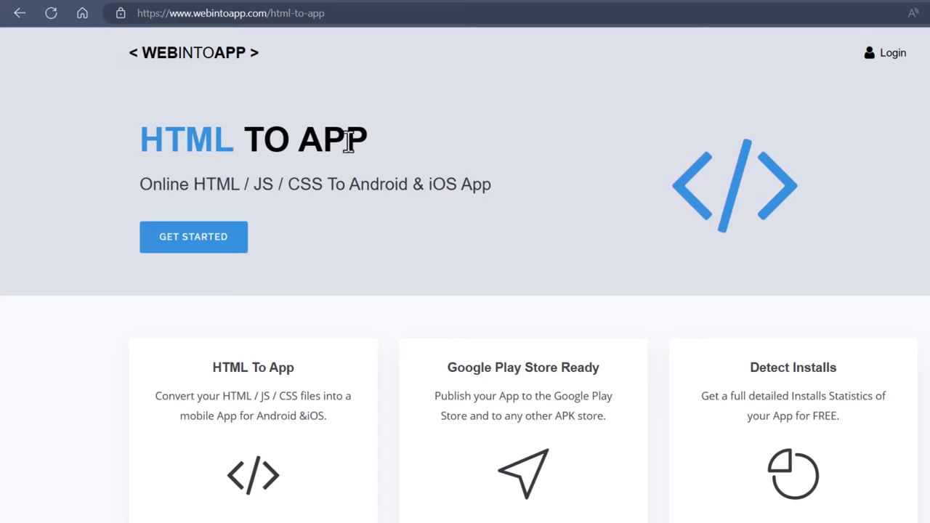
mouse_move(897, 135)
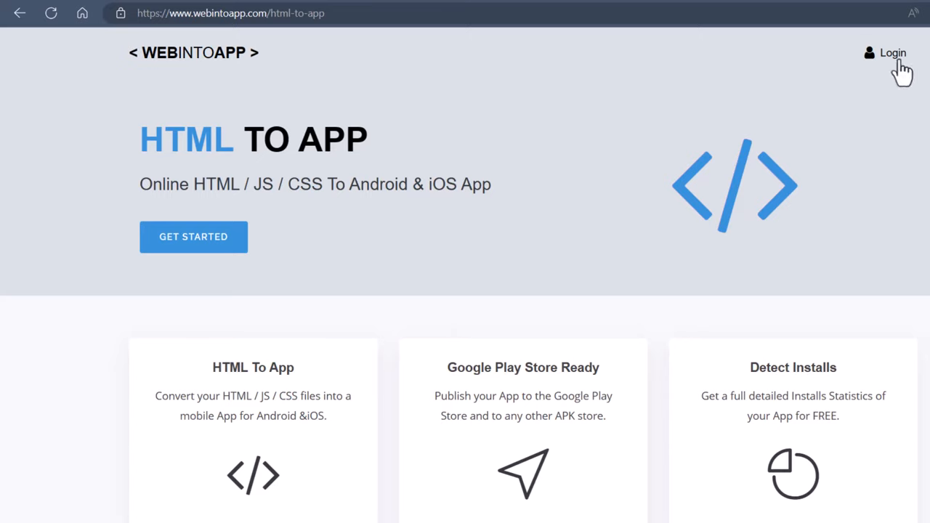
mouse_move(901, 69)
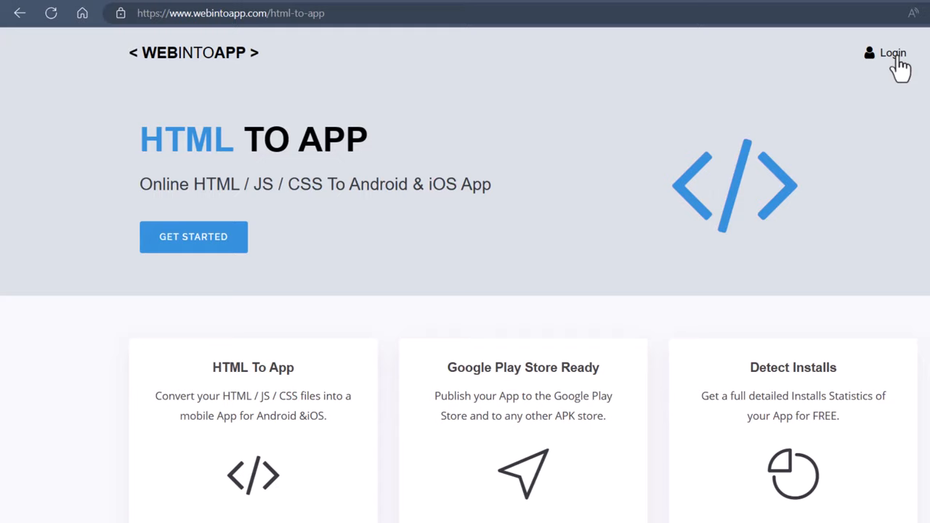
Log into WebIntoApp and check the dashboard's Apps List, showing 0 apps
click(892, 52)
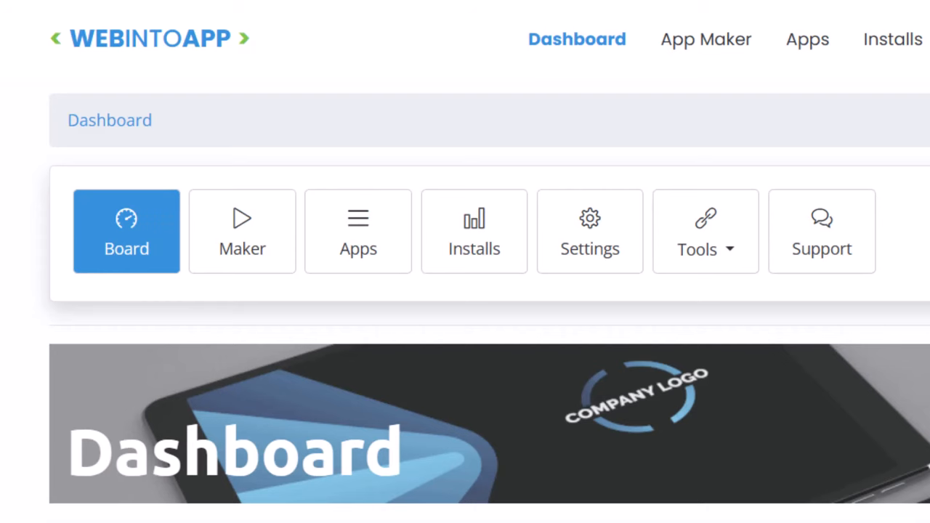
mouse_move(4, 341)
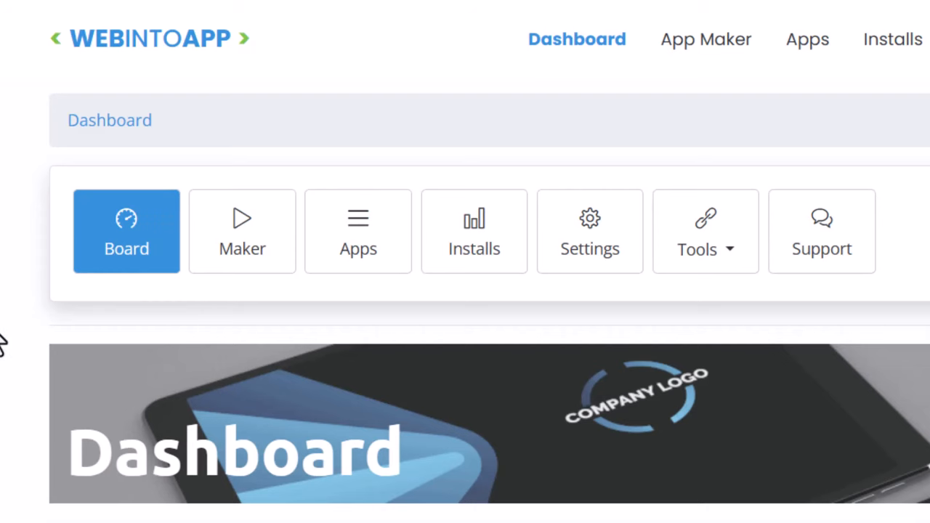
scroll(down, 3)
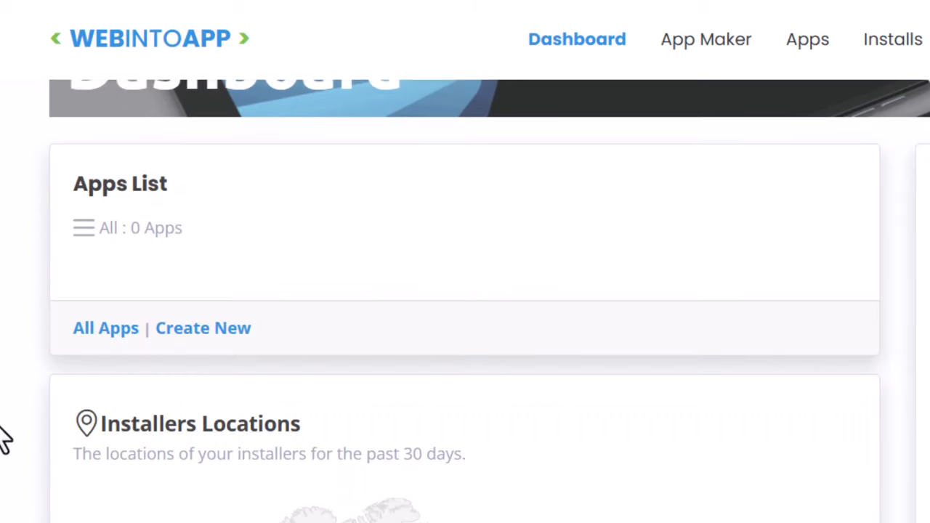
scroll(up, 3)
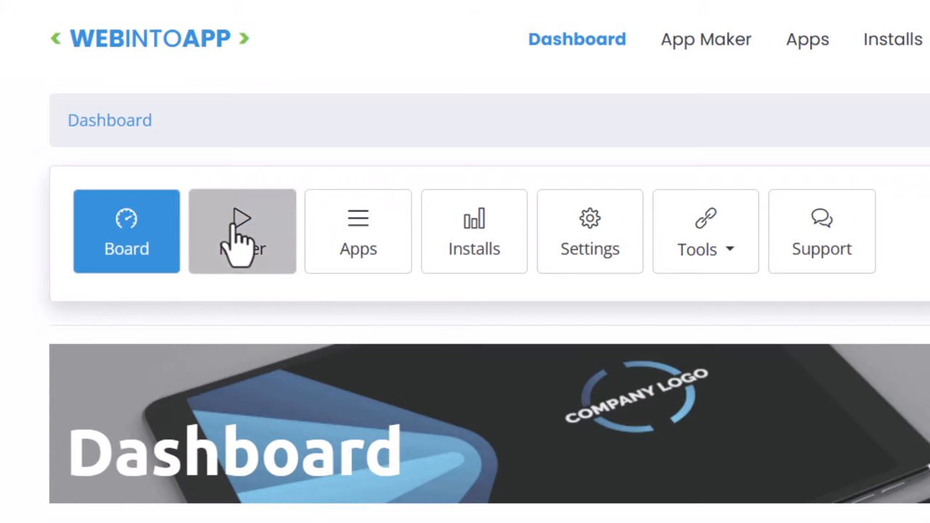
Start a new app from the dashboard Maker button and view its General form
click(242, 231)
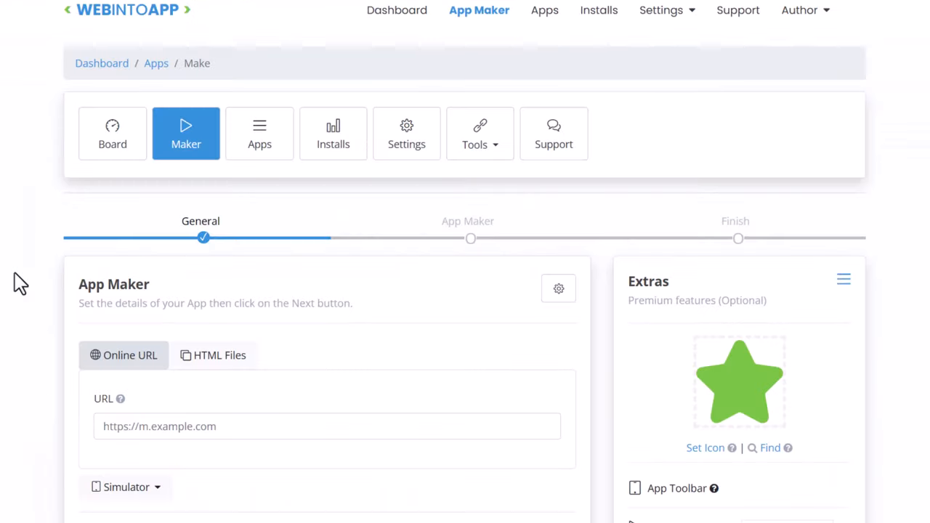
mouse_move(340, 214)
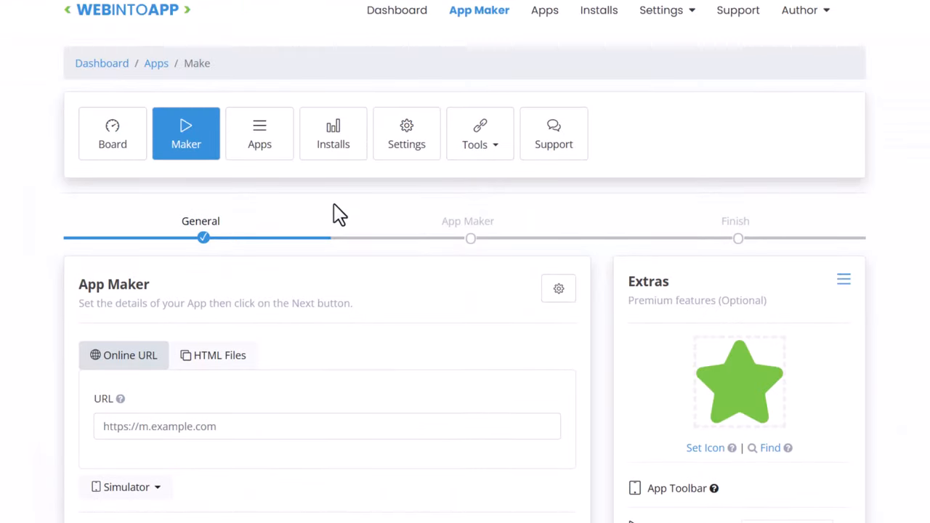
scroll(down, 3)
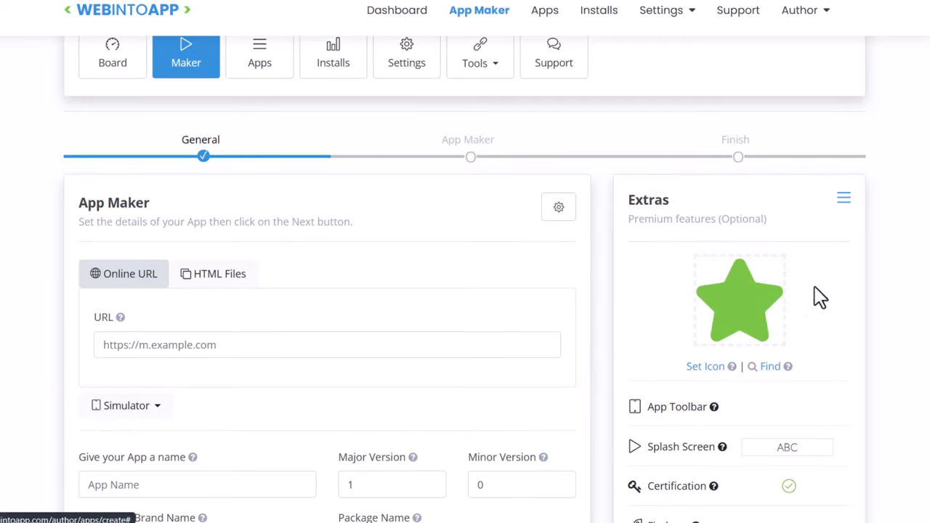
mouse_move(723, 337)
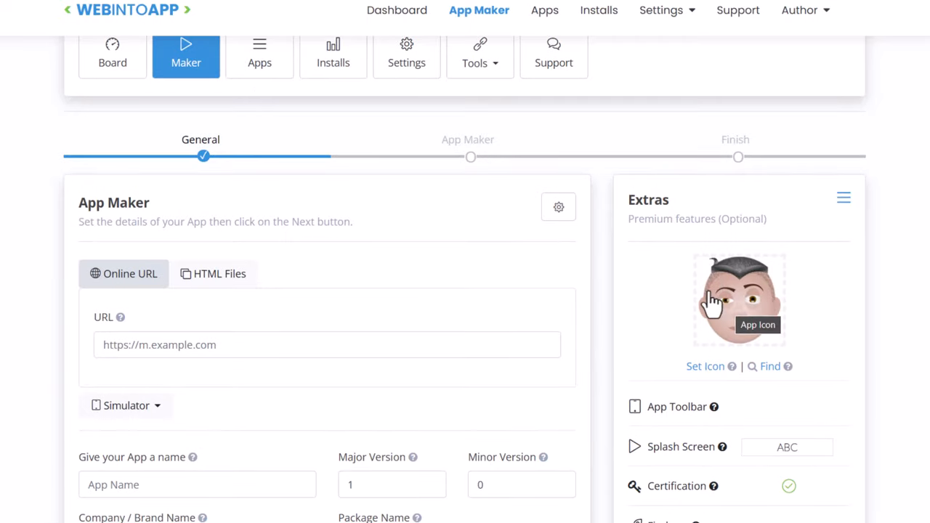
mouse_move(748, 334)
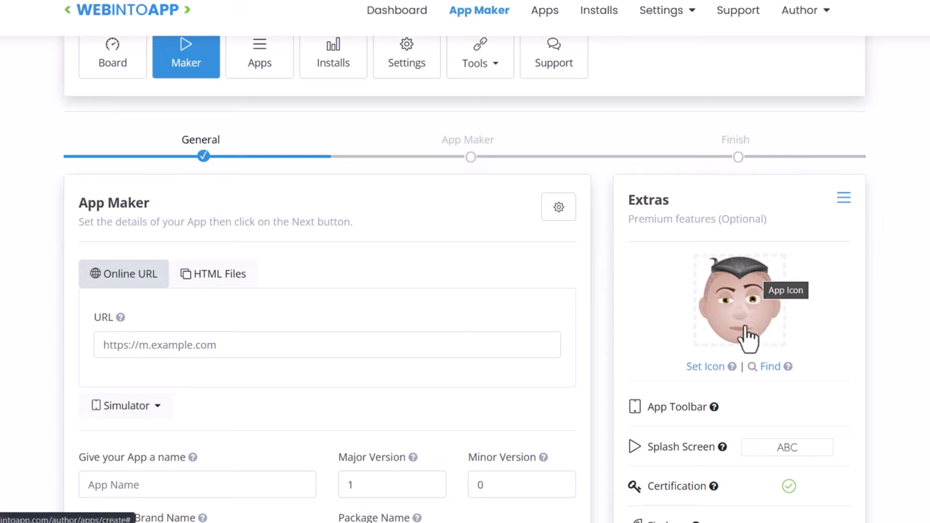
mouse_move(113, 294)
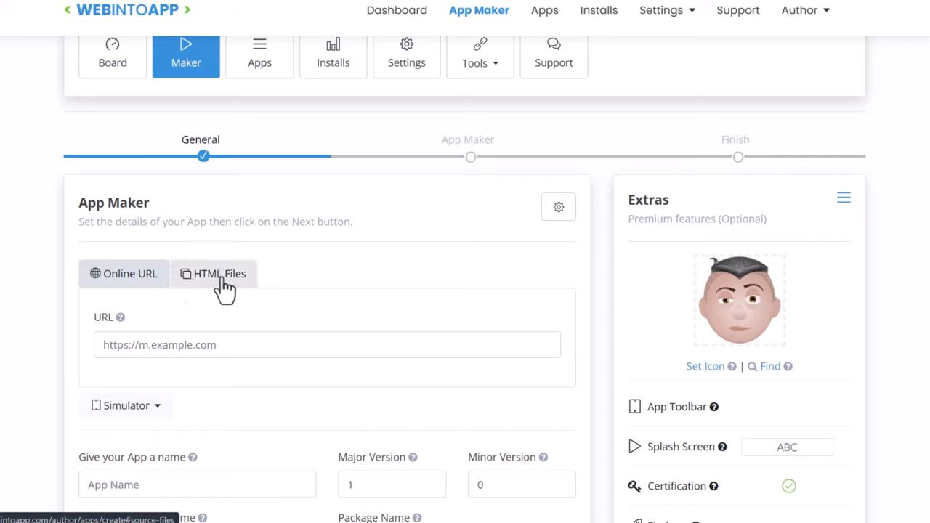
Choose HTML Files as the app source and upload index.zip
click(218, 273)
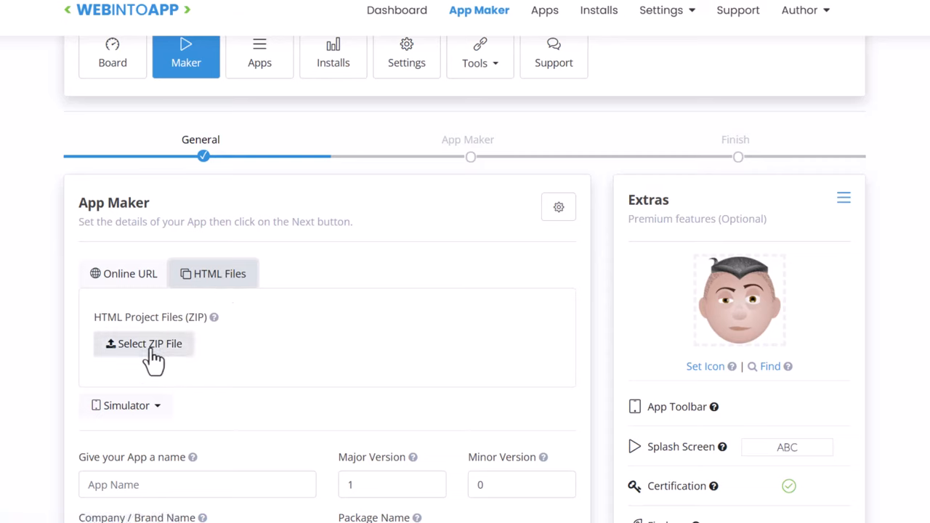
click(149, 343)
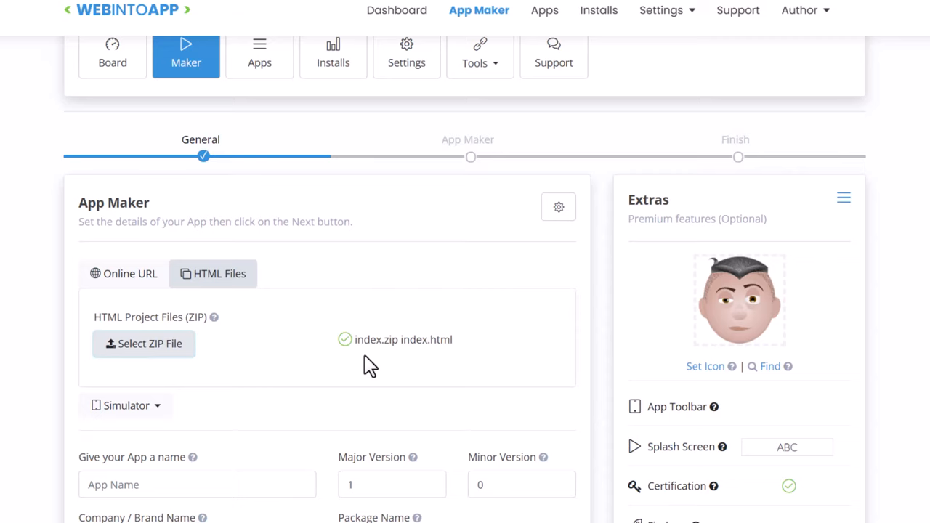
mouse_move(431, 361)
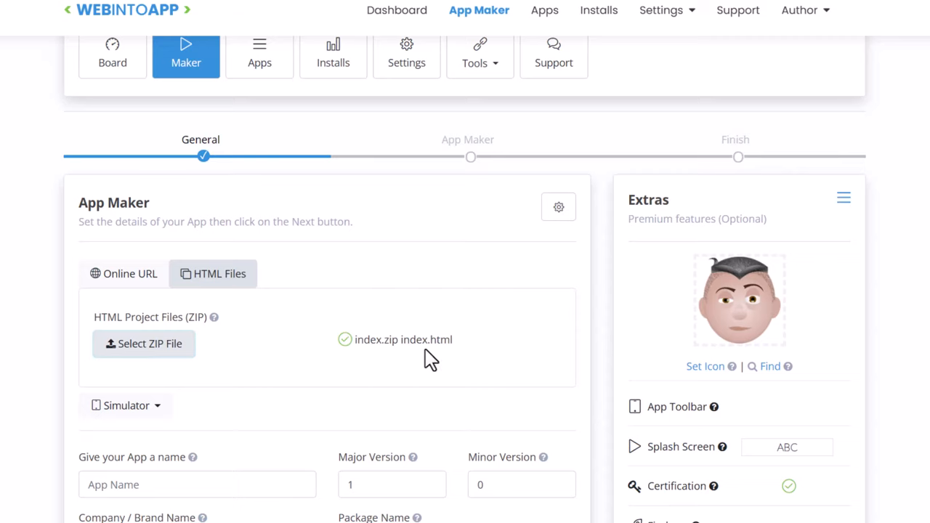
mouse_move(363, 376)
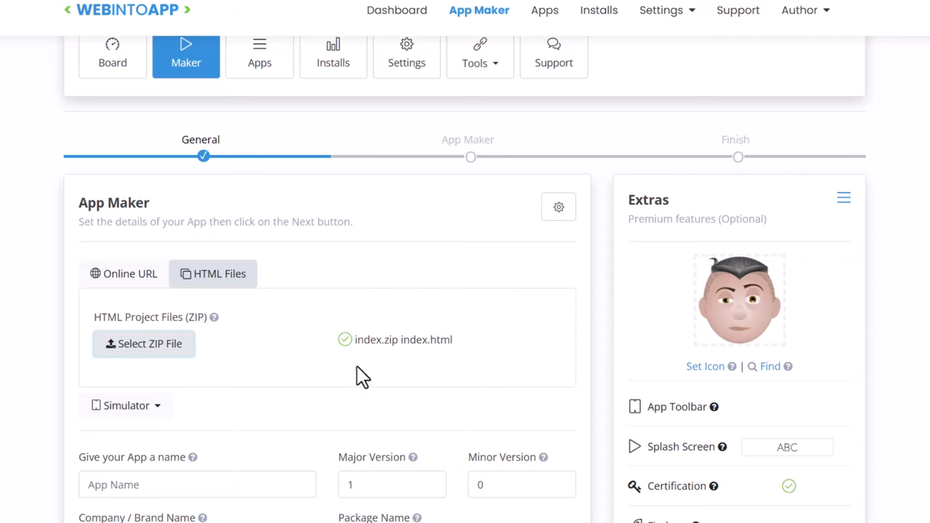
mouse_move(381, 413)
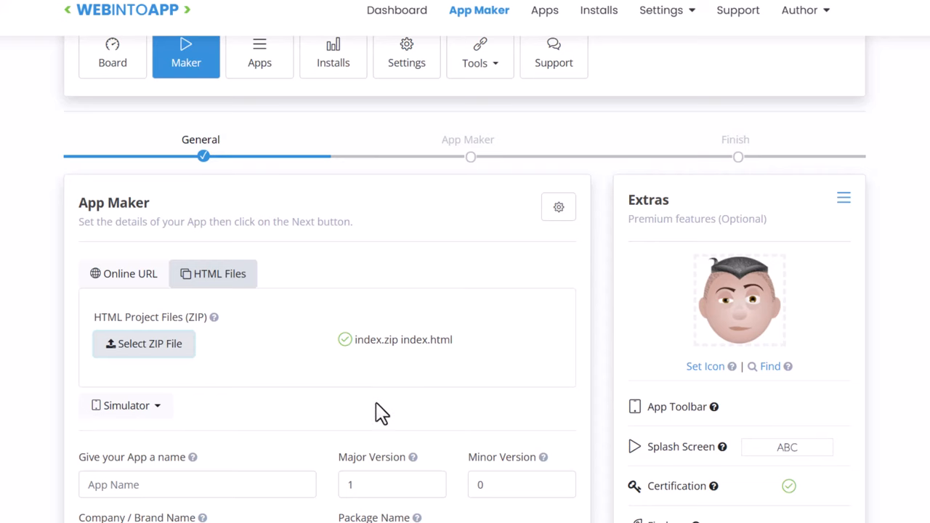
Enter TipCalc as the app name, auto-filling package com.mycompany.tipcalc
scroll(down, 3)
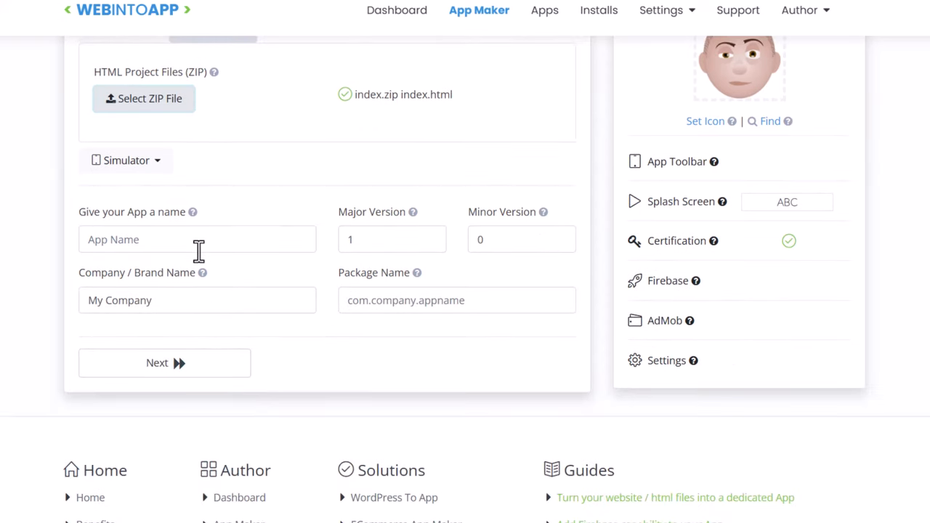
text(T)
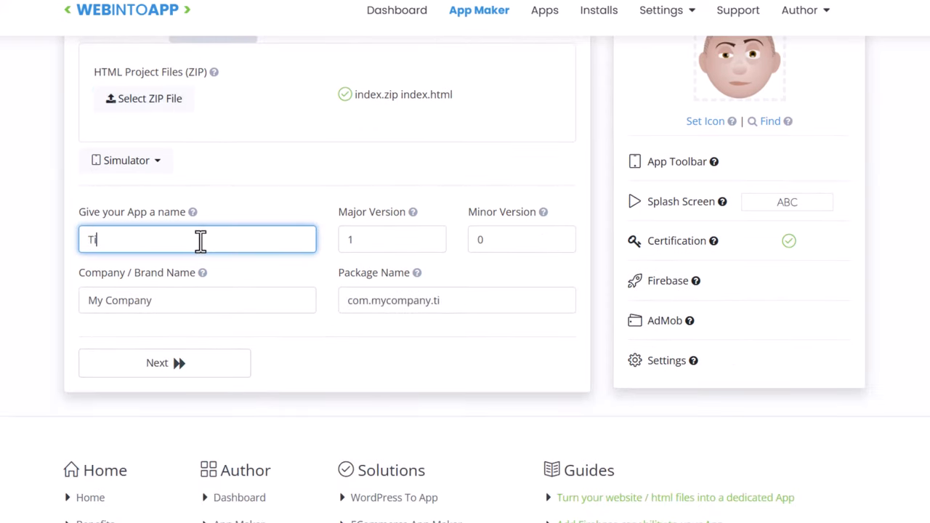
text(ipCalc)
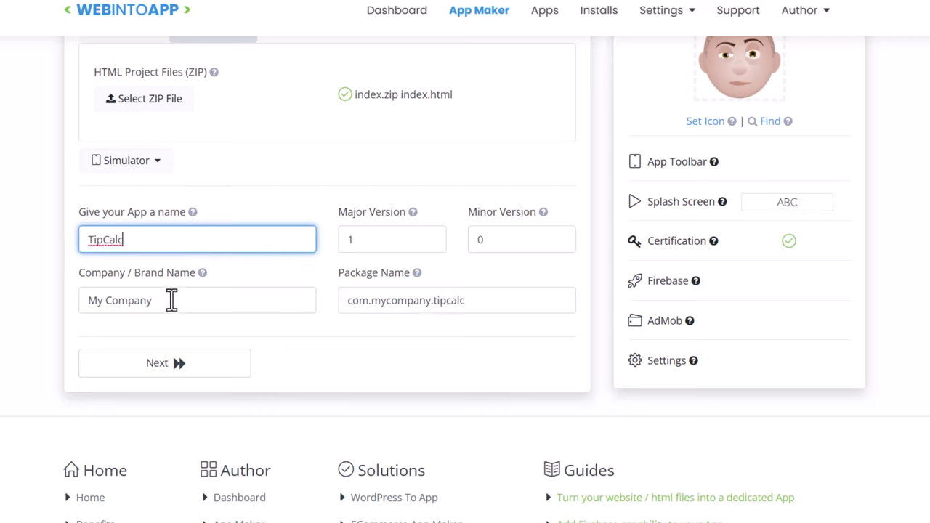
mouse_move(281, 316)
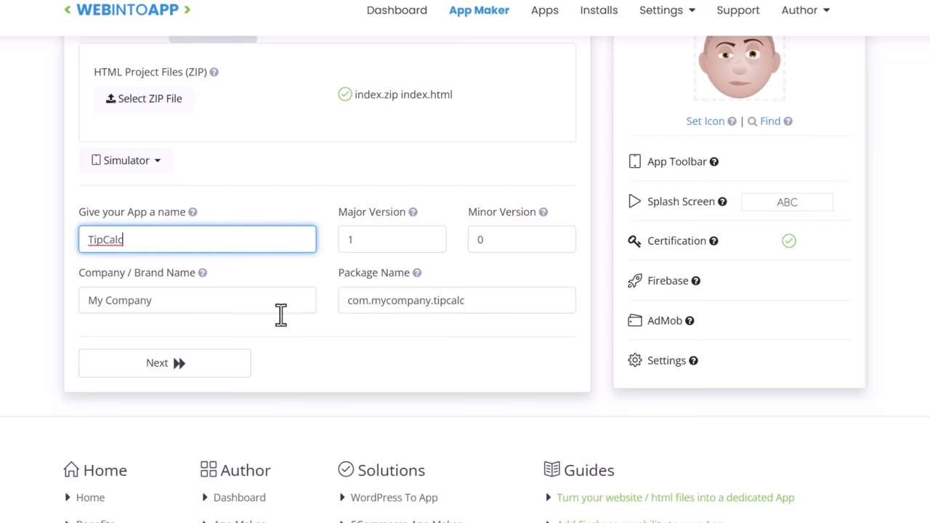
mouse_move(164, 362)
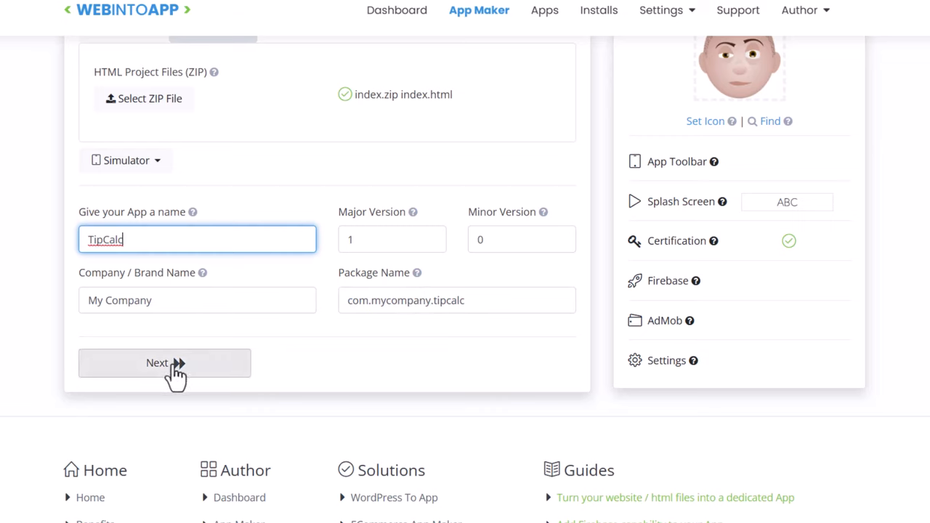
mouse_move(683, 218)
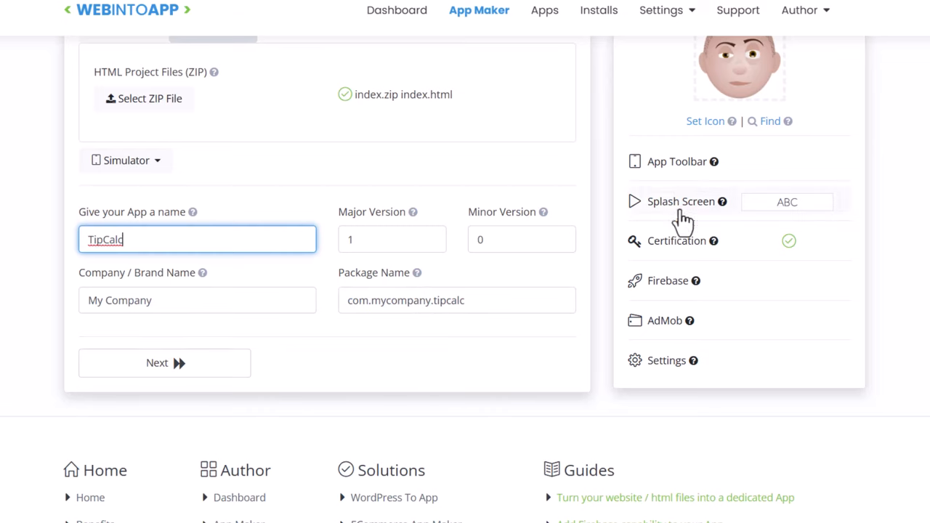
mouse_move(247, 381)
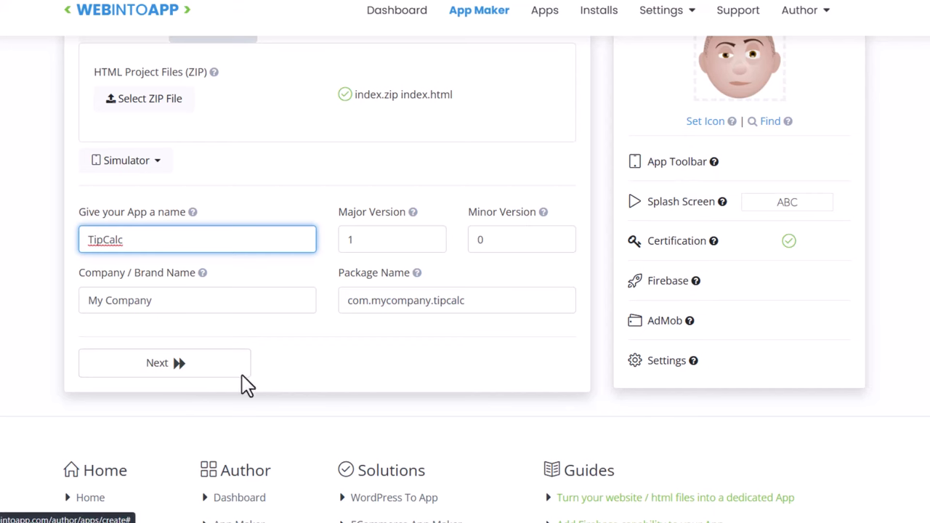
Continue to review, keep Free Android App, and make the TipCalc app
click(157, 363)
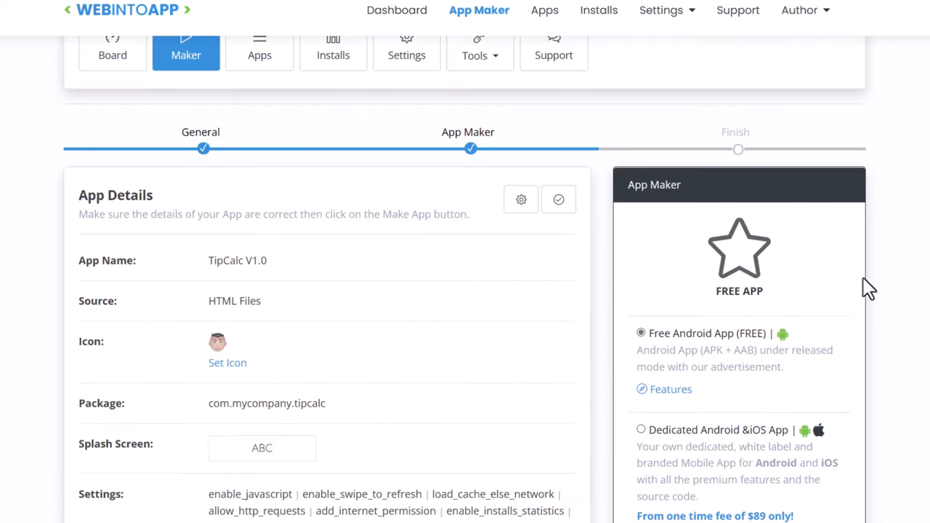
scroll(down, 3)
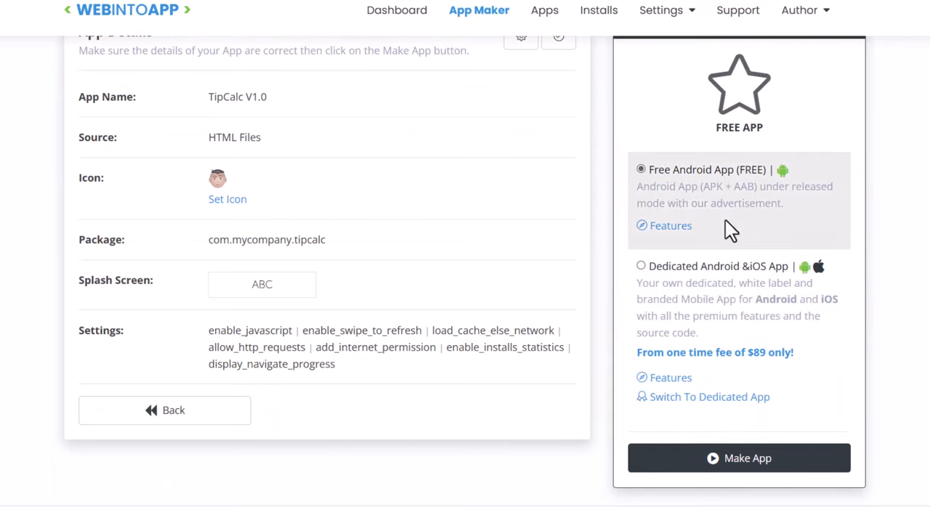
mouse_move(761, 451)
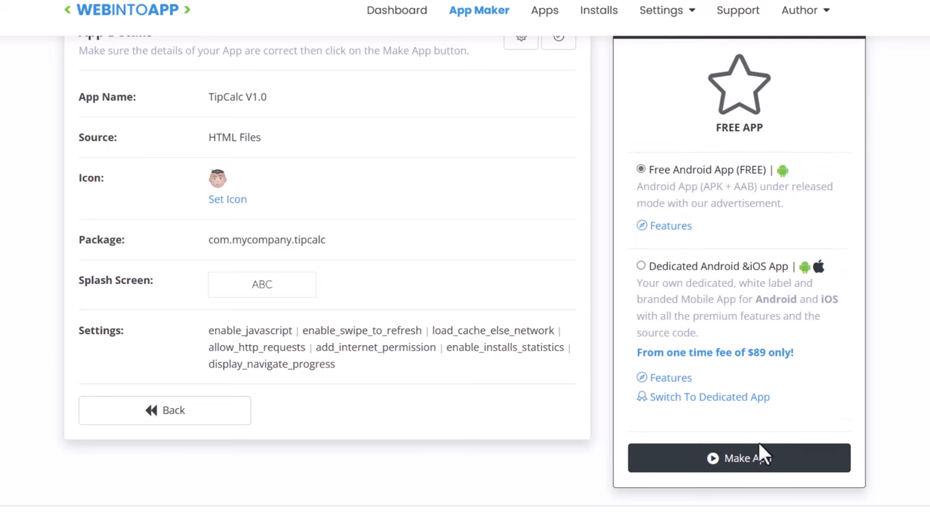
mouse_move(739, 458)
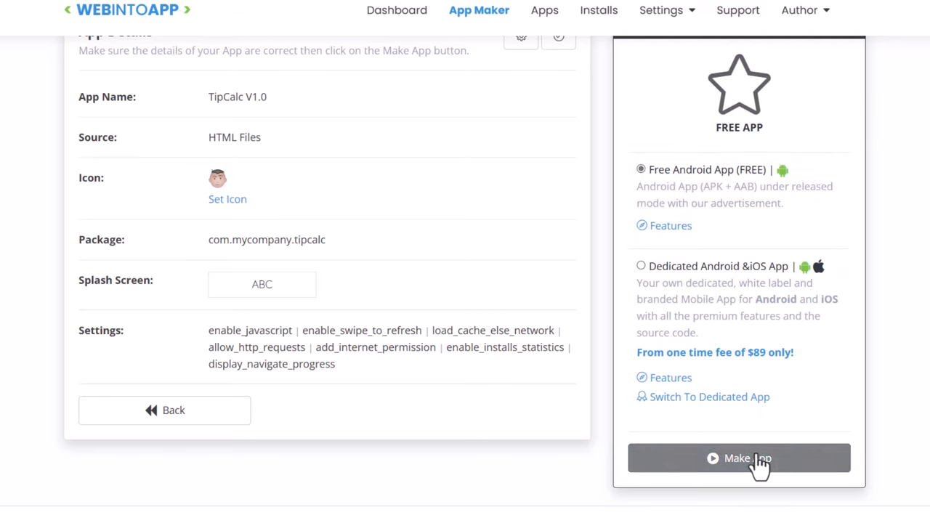
click(738, 457)
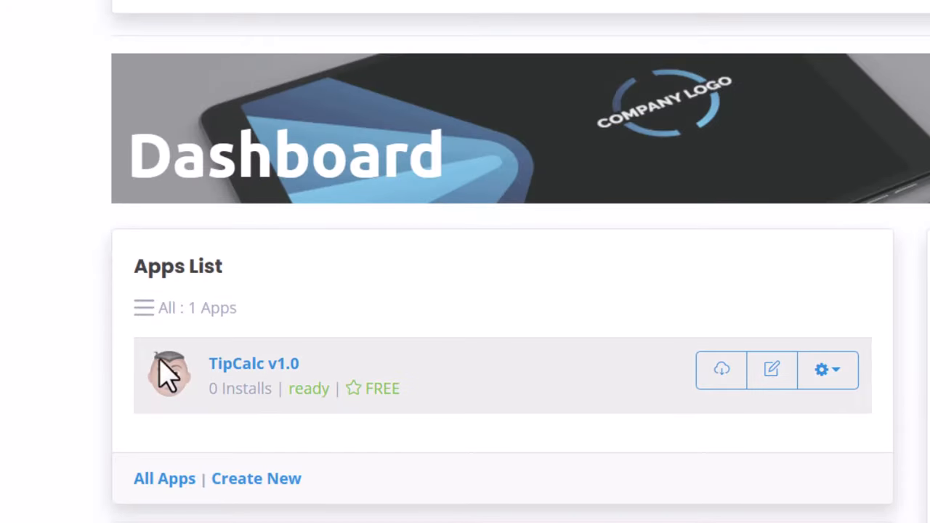
mouse_move(225, 257)
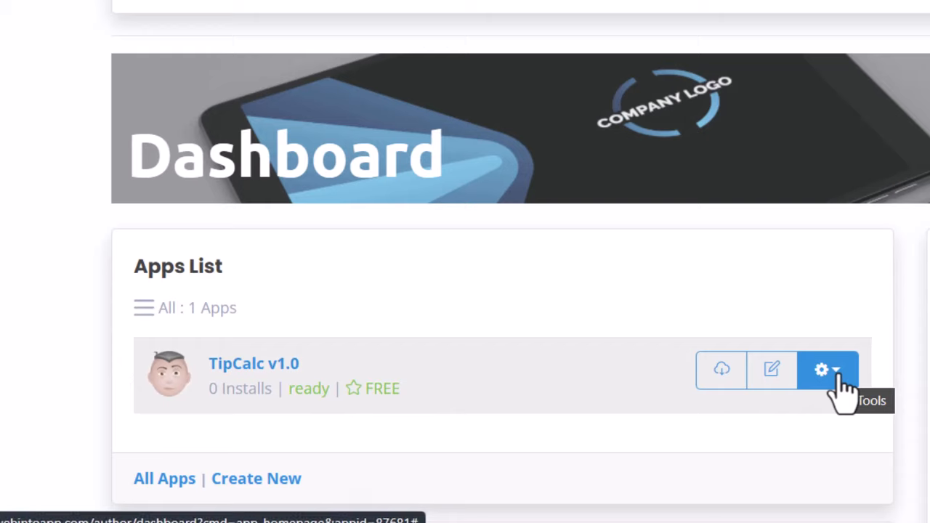
Download the free TipCalc 1.0.zip package via the TipCalc v1.0 Tools menu
click(827, 370)
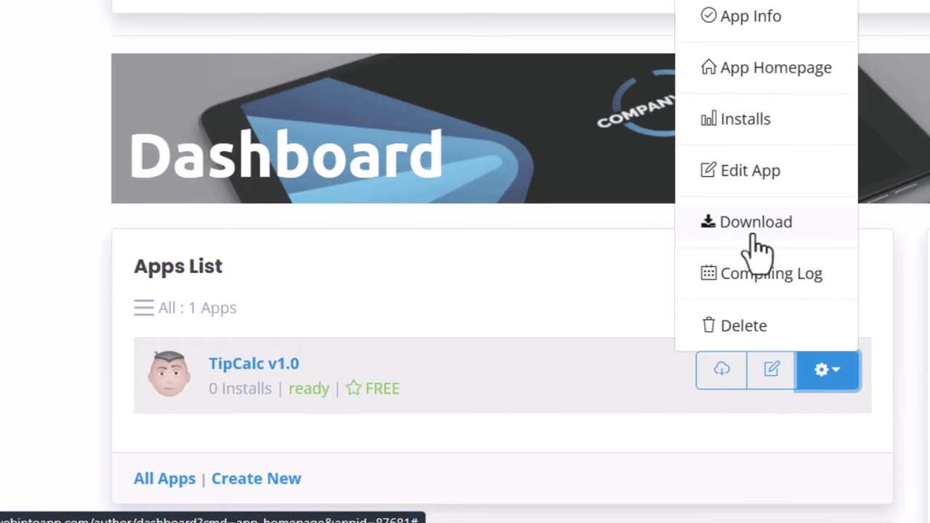
click(756, 221)
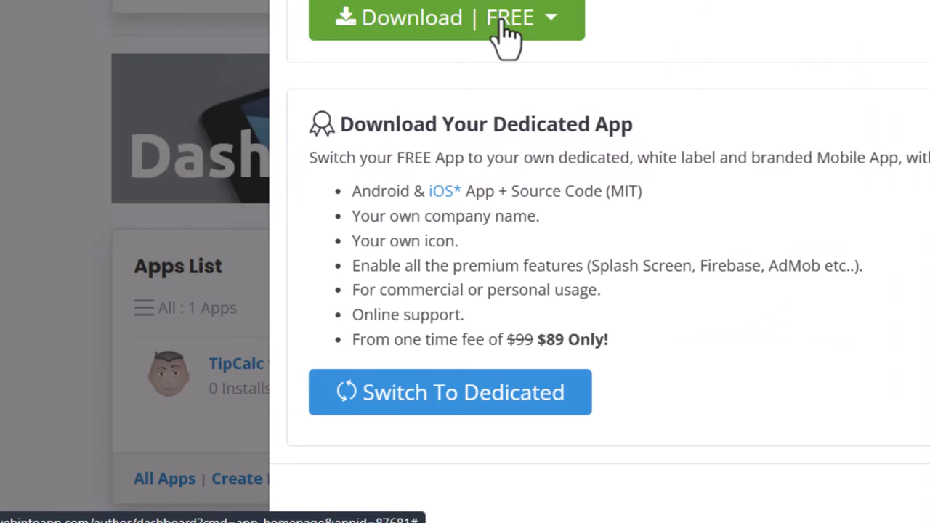
mouse_move(477, 88)
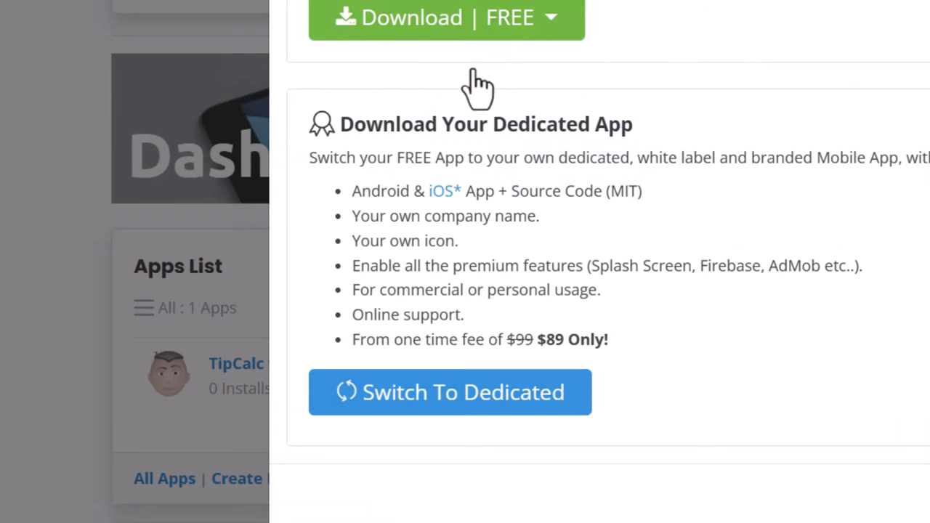
click(446, 17)
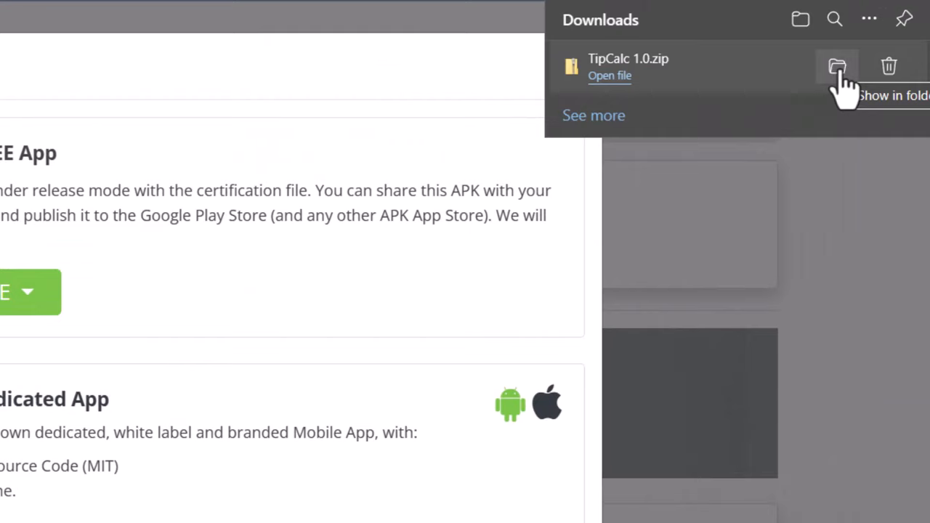
Extract TipCalc 1.0.zip in myproject and open the extracted TipCalc 1.0 folder
click(836, 66)
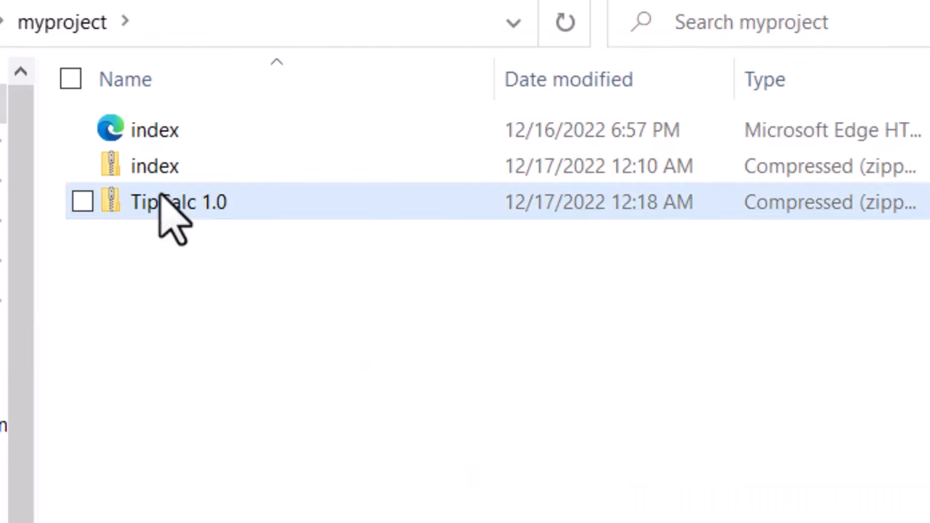
right_click(178, 202)
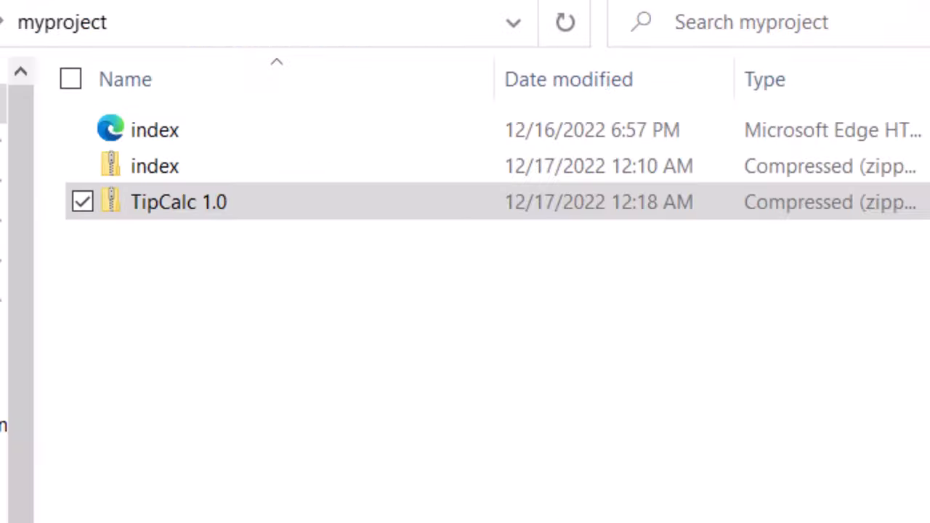
double_click(178, 202)
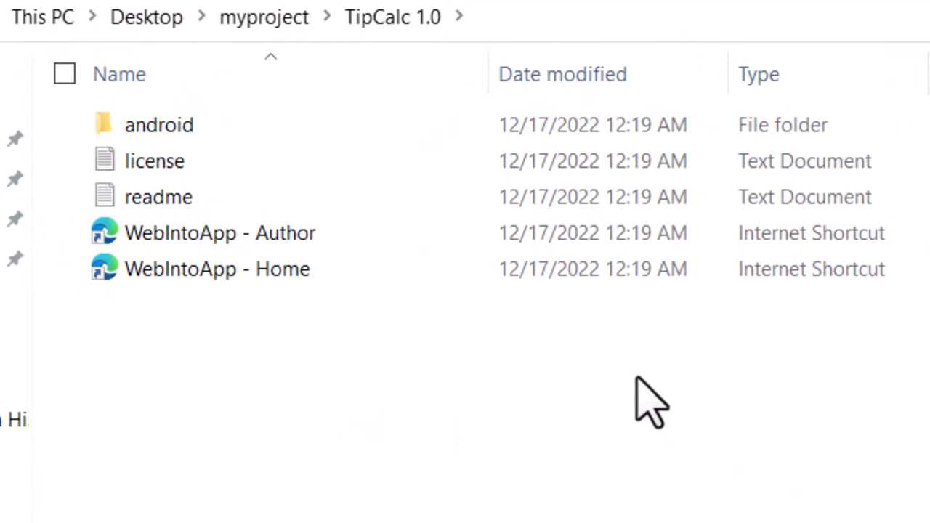
mouse_move(158, 125)
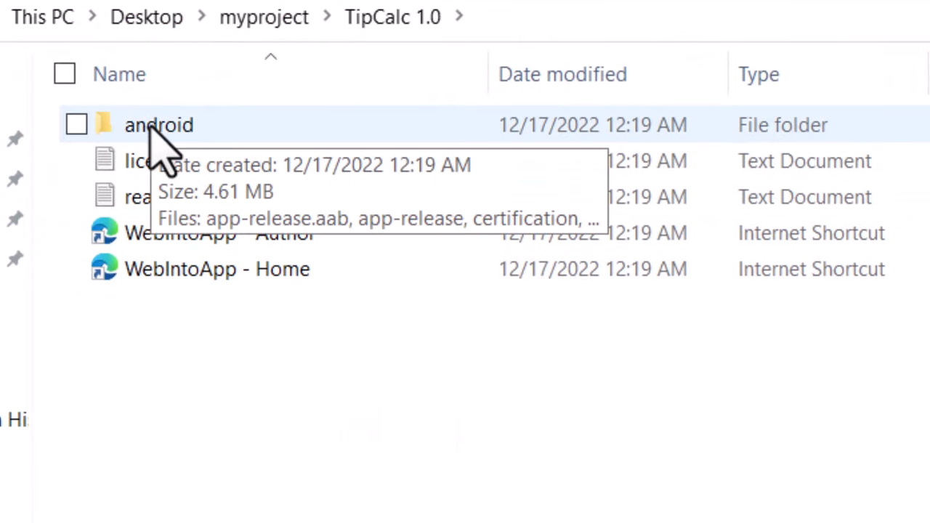
Locate app-release.apk in the android folder, then switch to This PC
double_click(159, 124)
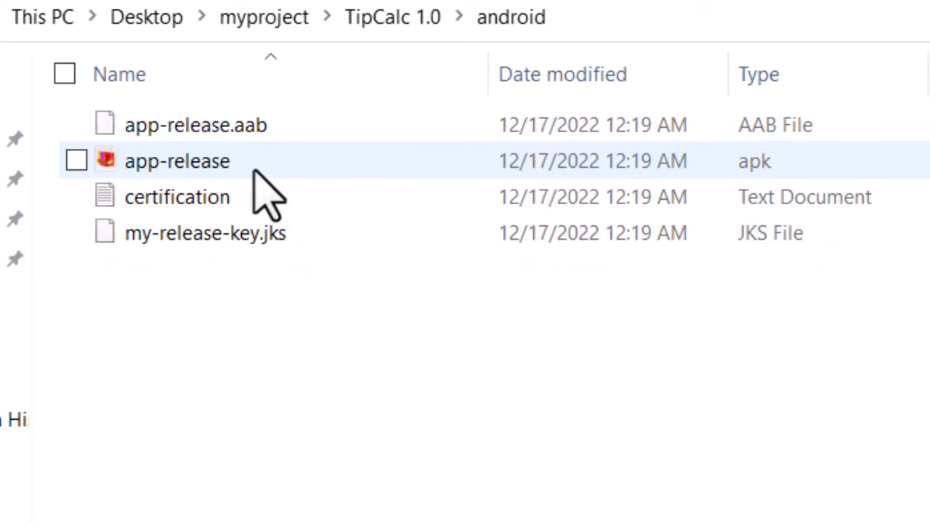
mouse_move(203, 182)
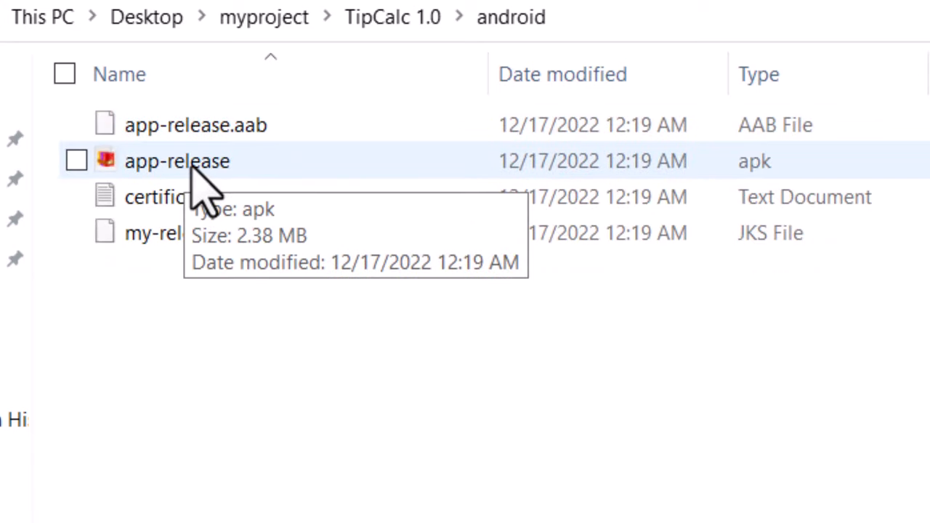
mouse_move(207, 210)
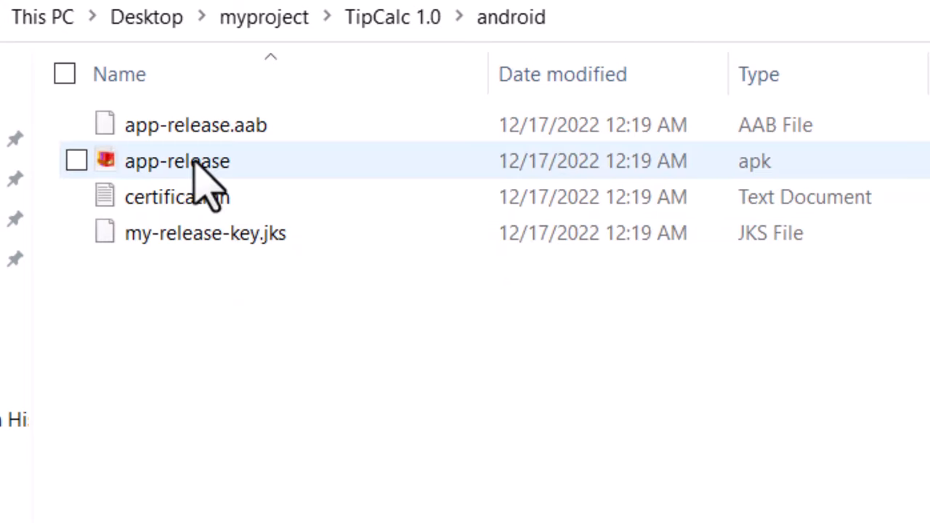
mouse_move(378, 462)
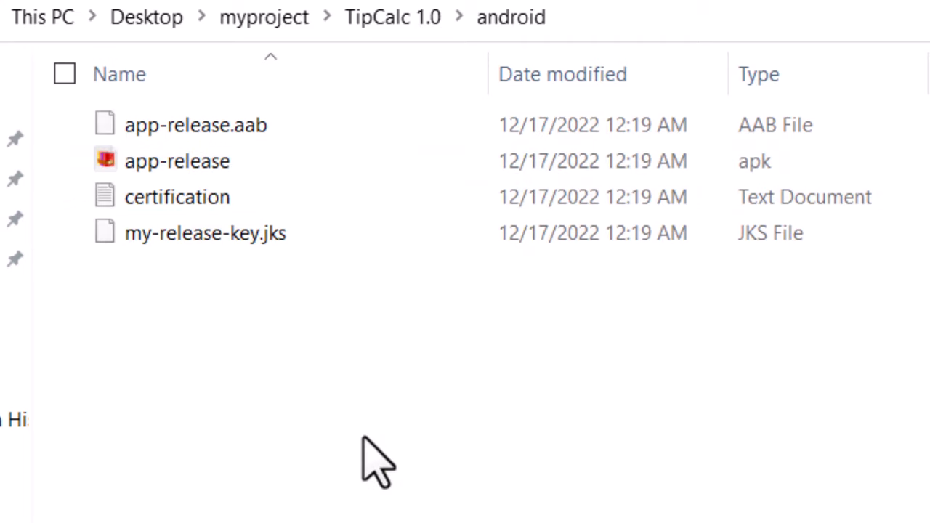
click(263, 17)
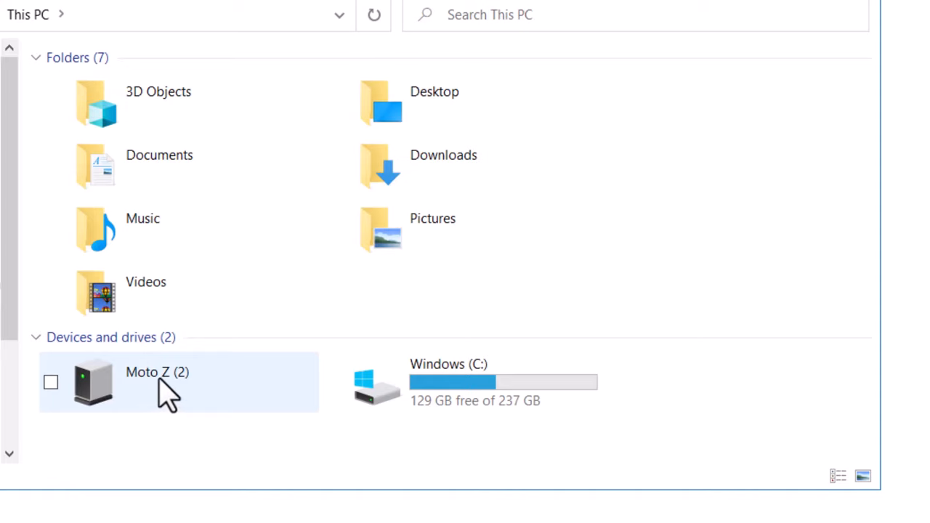
Open Moto Z (2) and its Internal shared storage folder
double_click(145, 382)
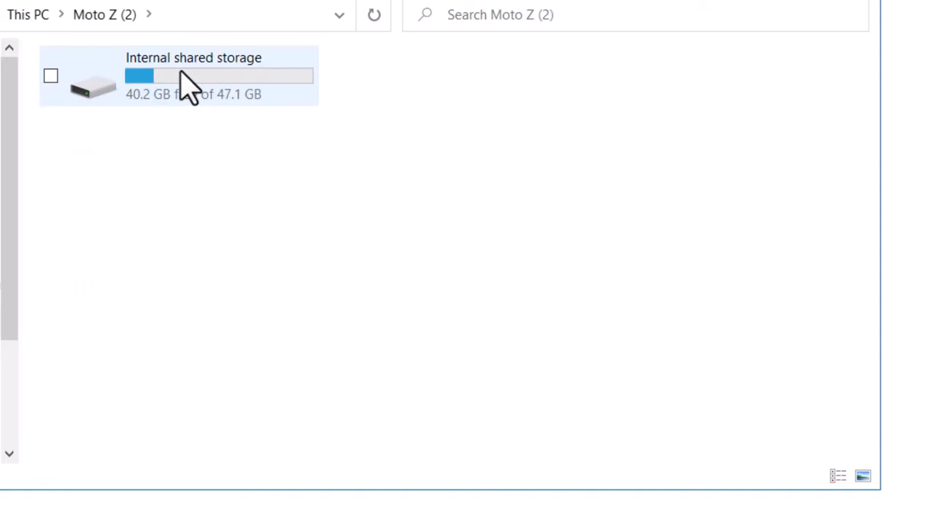
double_click(193, 75)
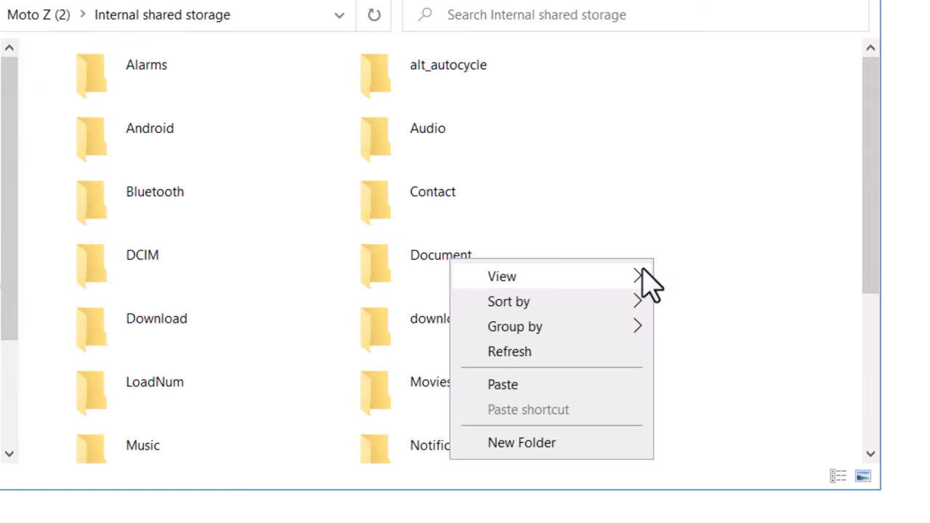
click(690, 282)
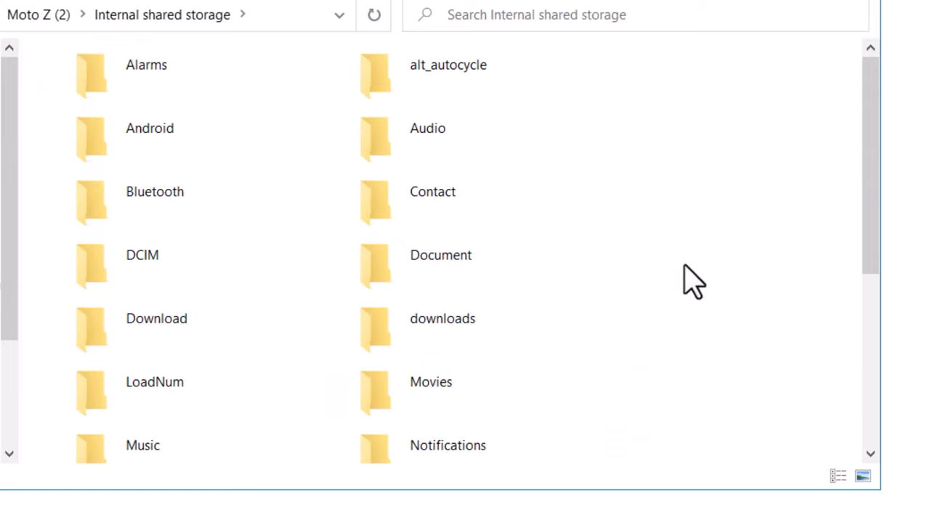